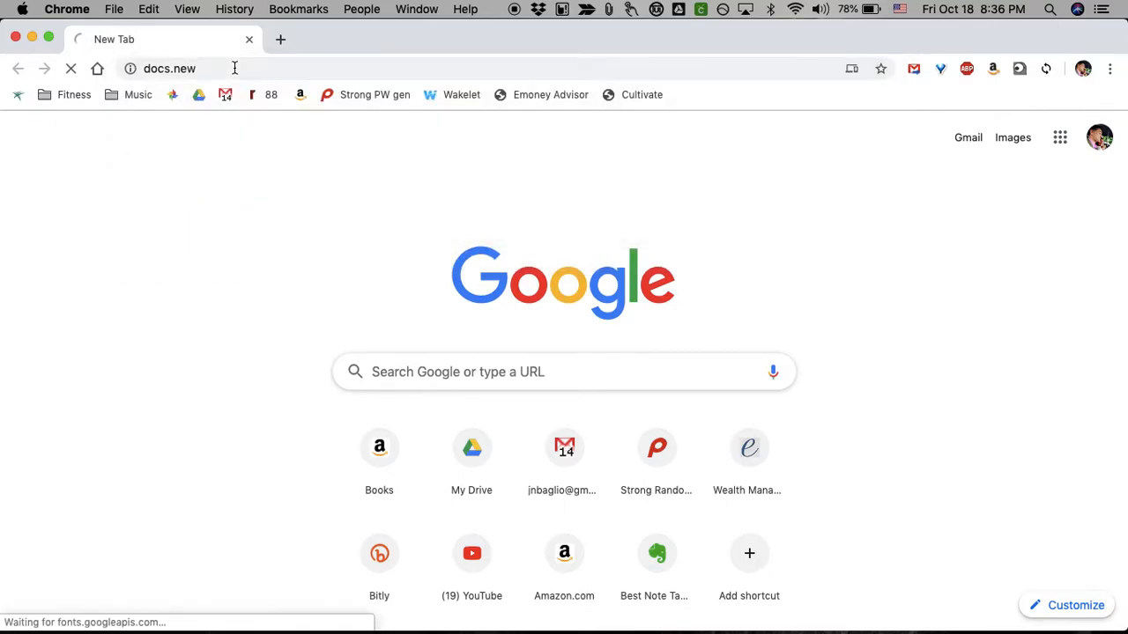
Load docs.new to create a brand-new blank Google Docs document.
{"action": "key", "text": "Enter"}
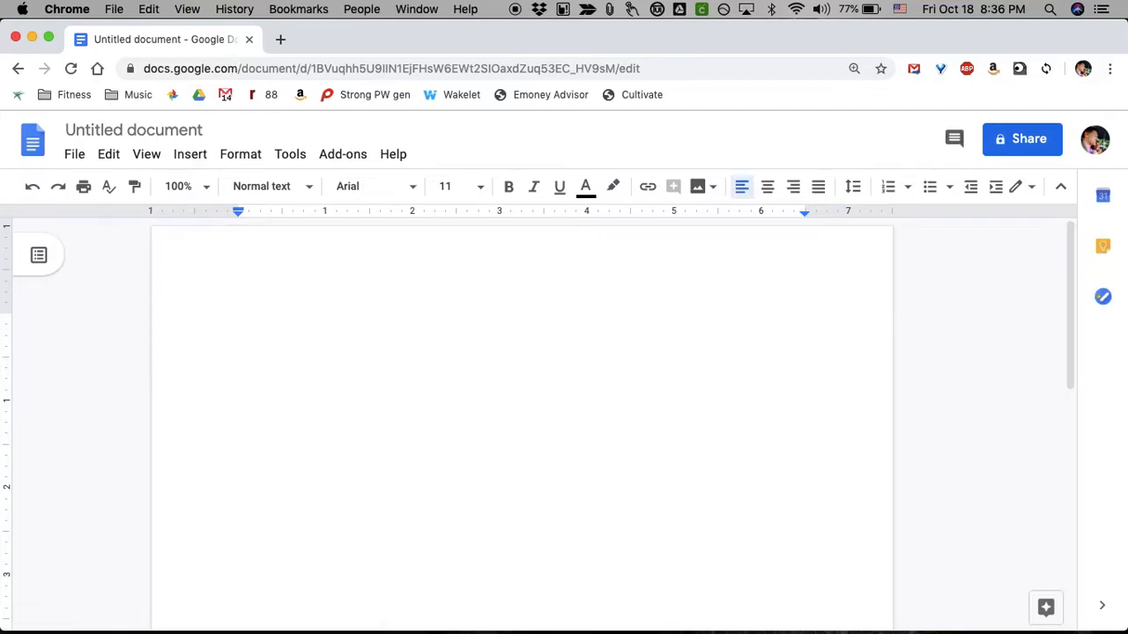
{"action": "type", "text": "Type"}
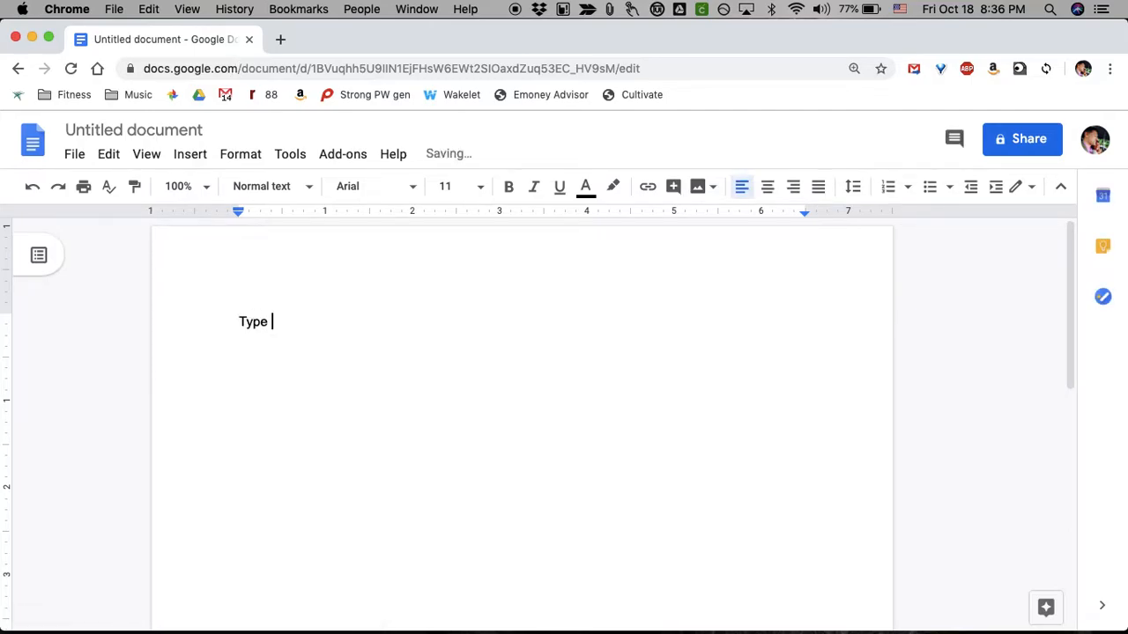
{"action": "type", "text": "as"}
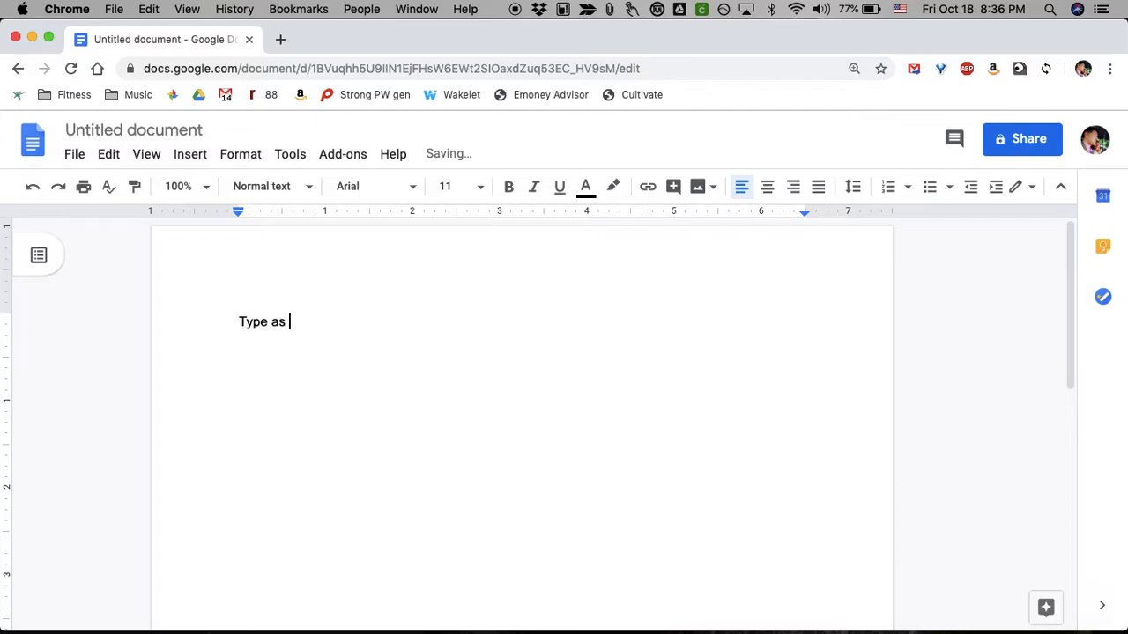
{"action": "type", "text": "you normally would."}
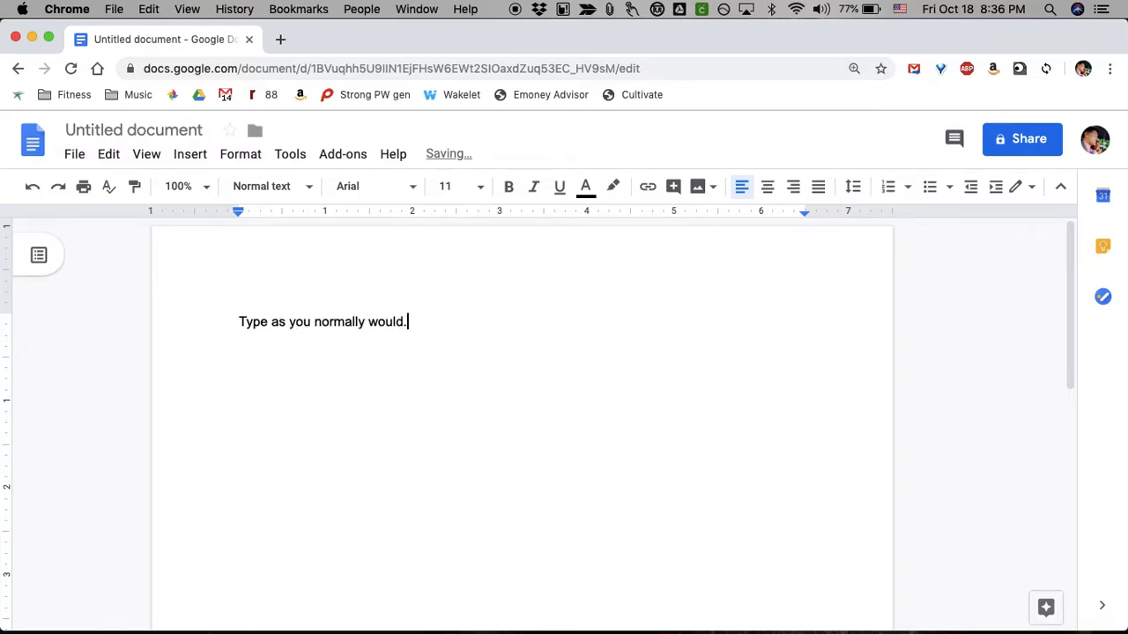
{"action": "key", "text": "enter"}
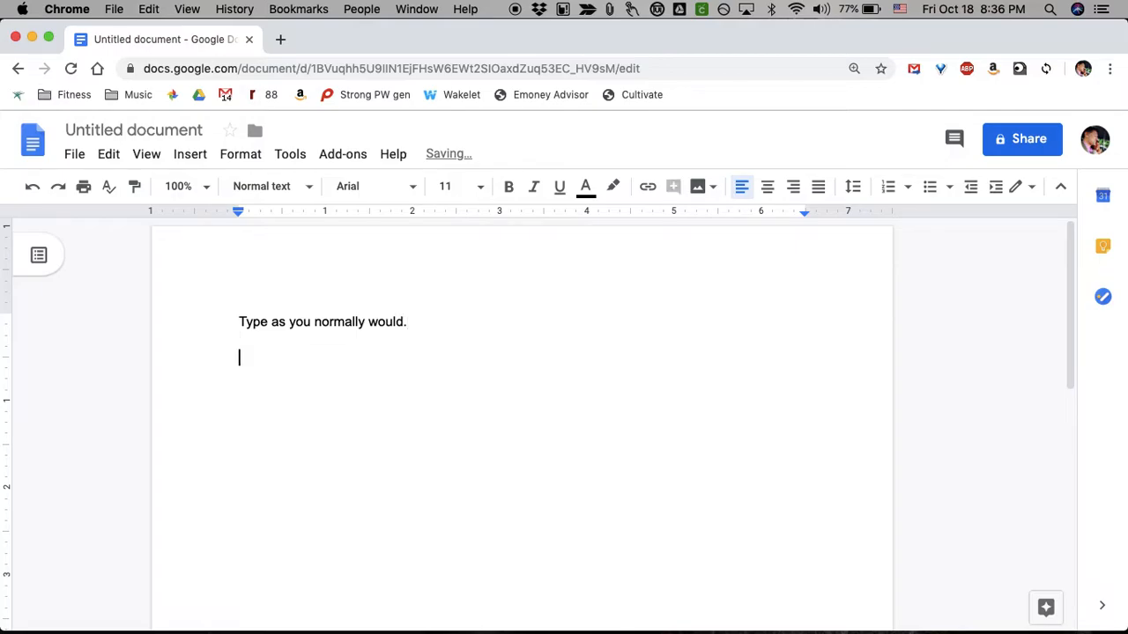
{"action": "mouse_move", "coordinate": [240, 154]}
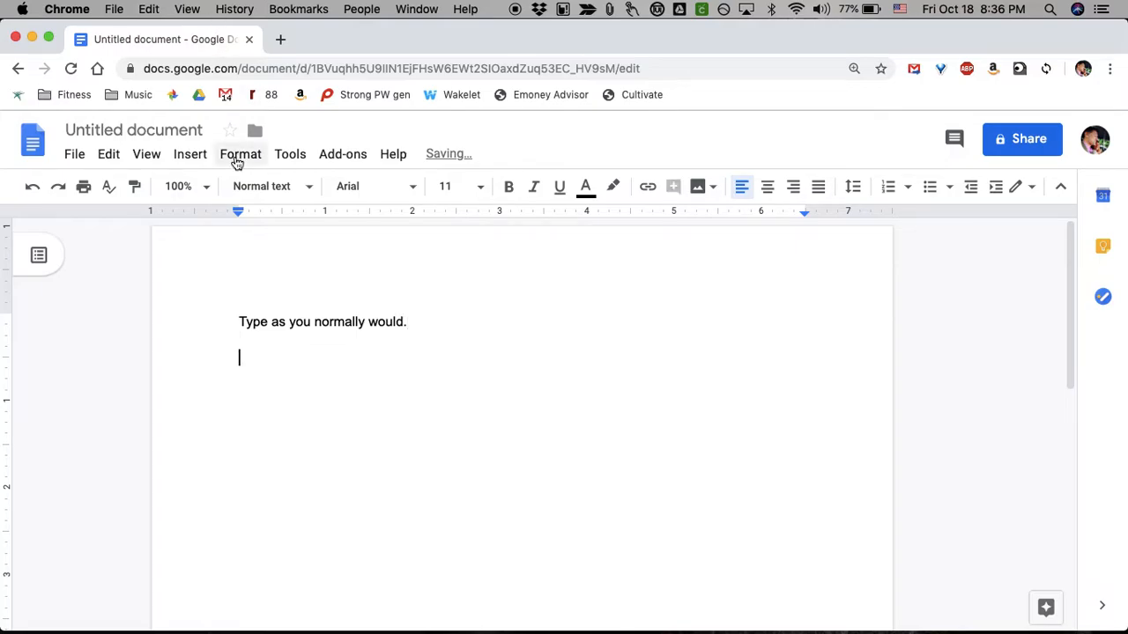
{"action": "mouse_move", "coordinate": [352, 301]}
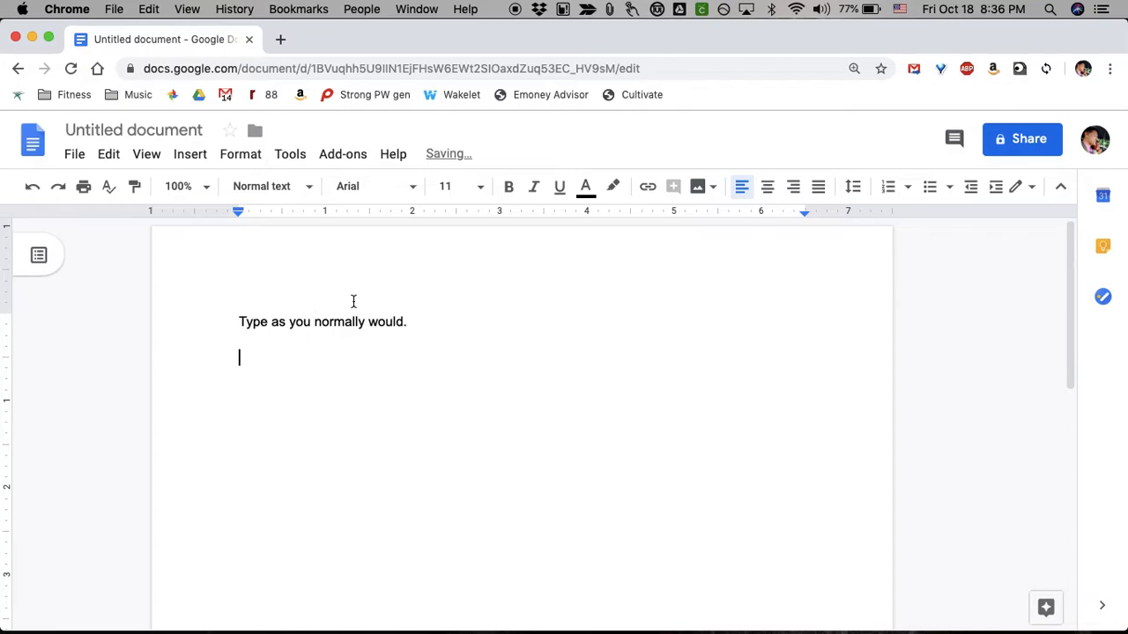
{"action": "triple_click", "coordinate": [322, 321]}
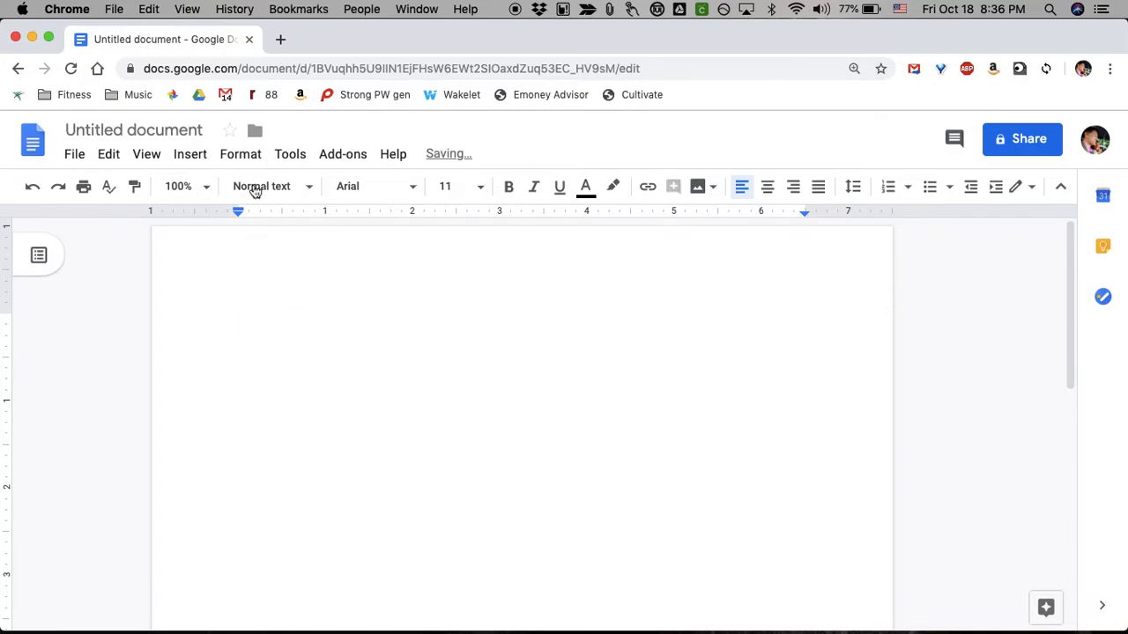
Start Voice typing from Tools, begin listening, and allow Chrome microphone access.
{"action": "left_click", "coordinate": [290, 154]}
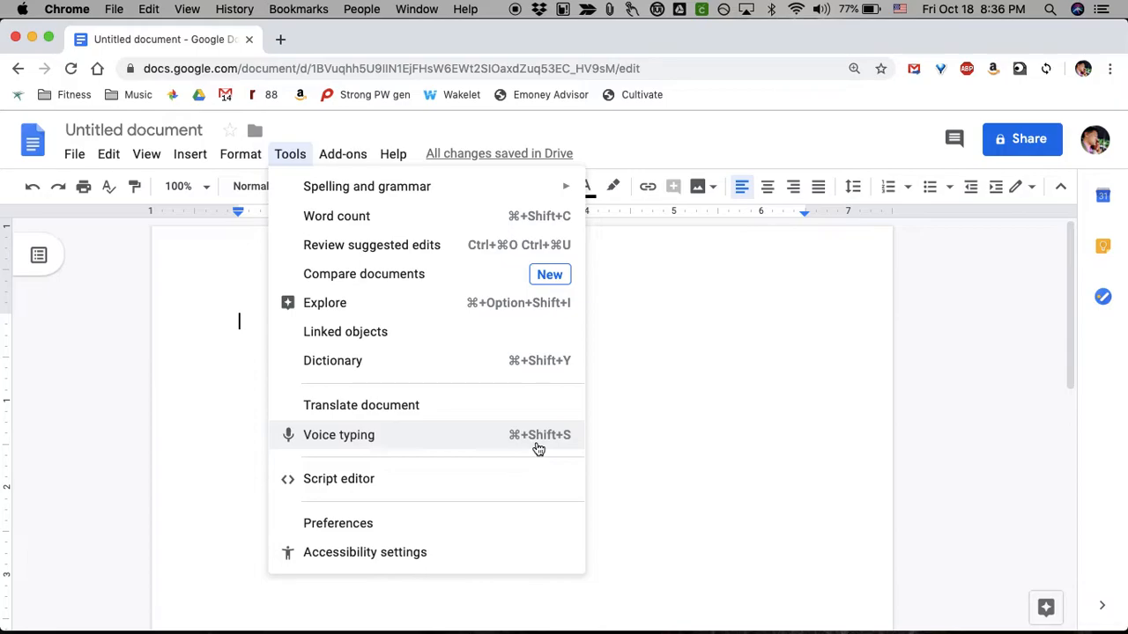
{"action": "mouse_move", "coordinate": [449, 440]}
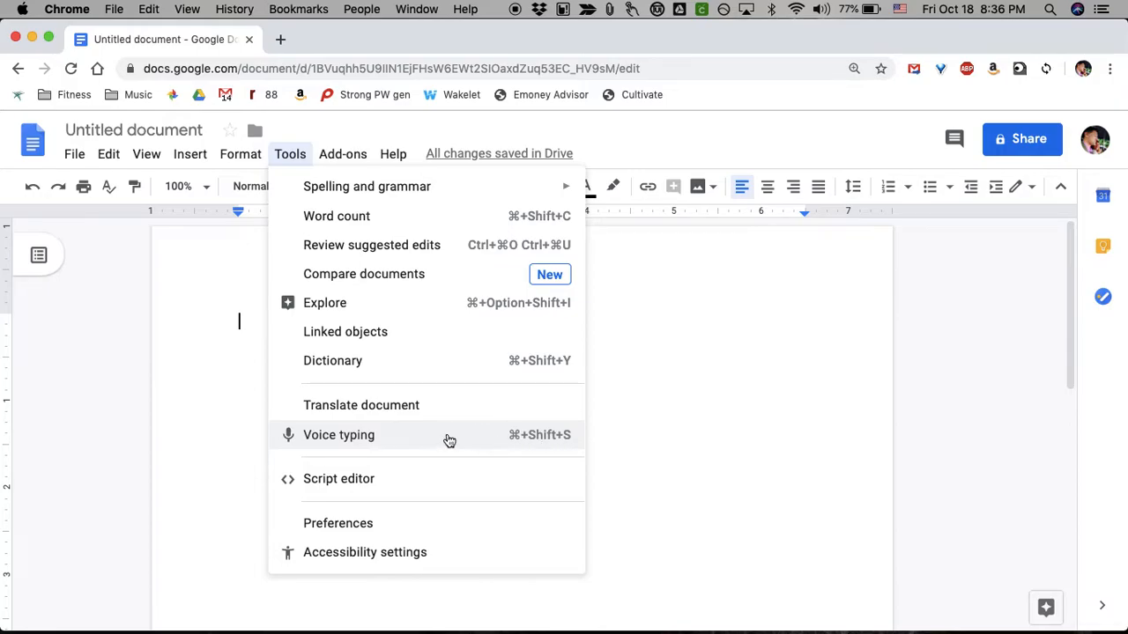
{"action": "left_click", "coordinate": [338, 434]}
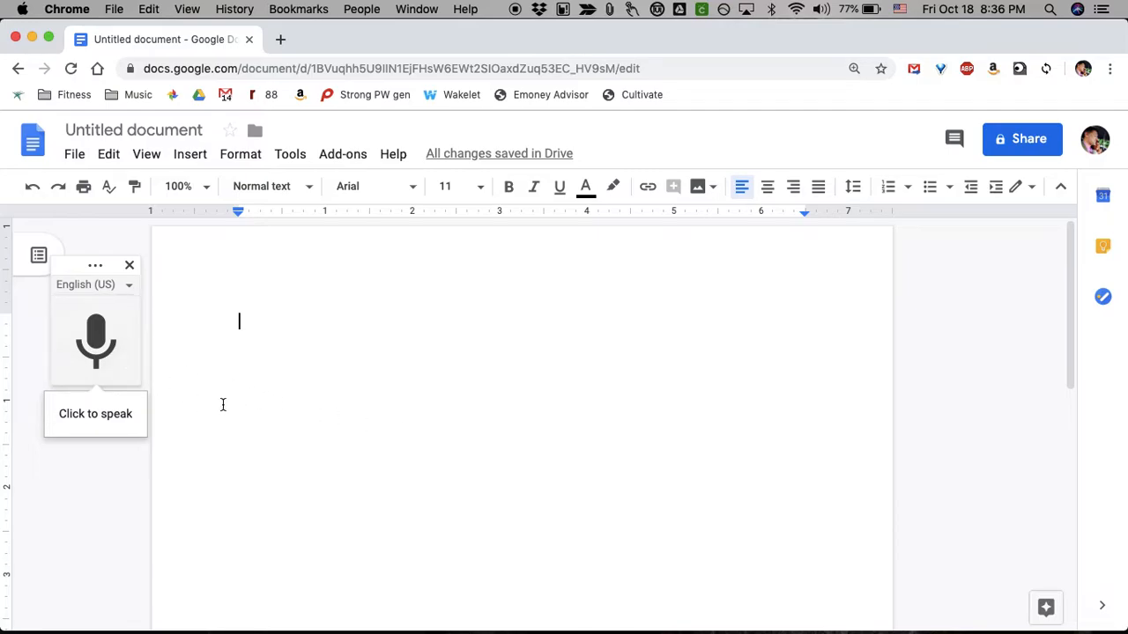
{"action": "mouse_move", "coordinate": [224, 406]}
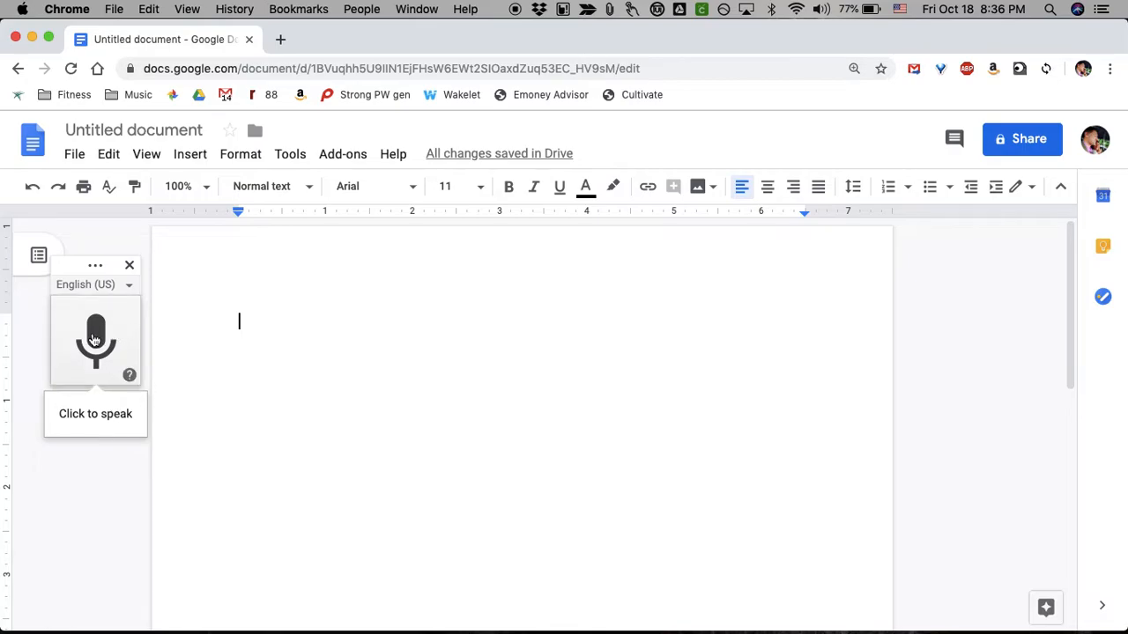
{"action": "mouse_move", "coordinate": [95, 339]}
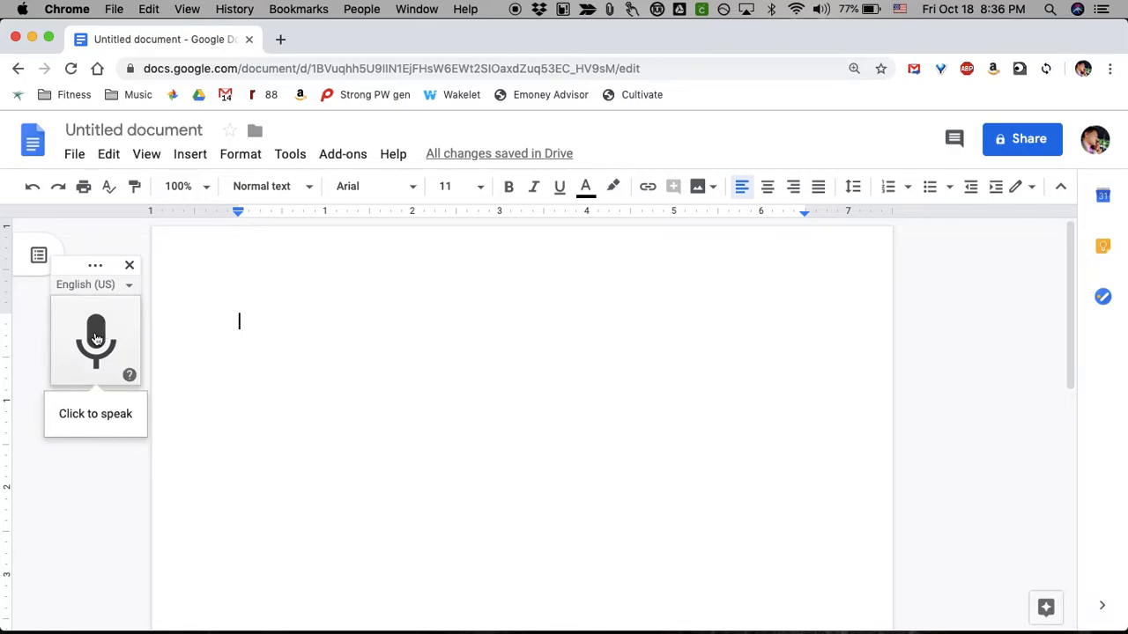
{"action": "left_click", "coordinate": [96, 341]}
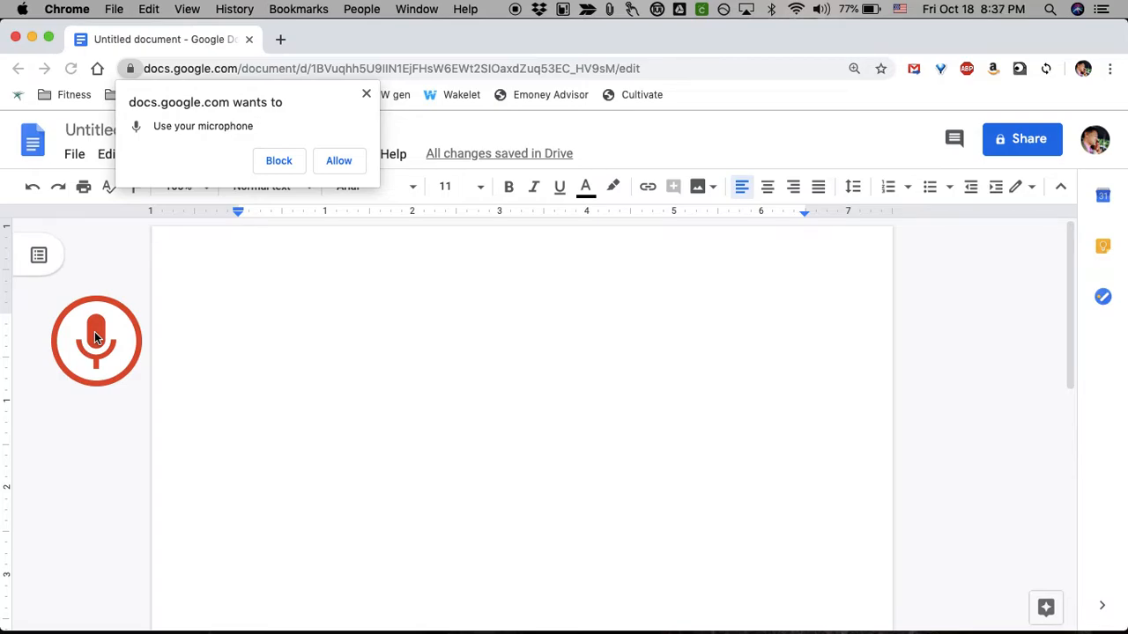
{"action": "left_click", "coordinate": [338, 160]}
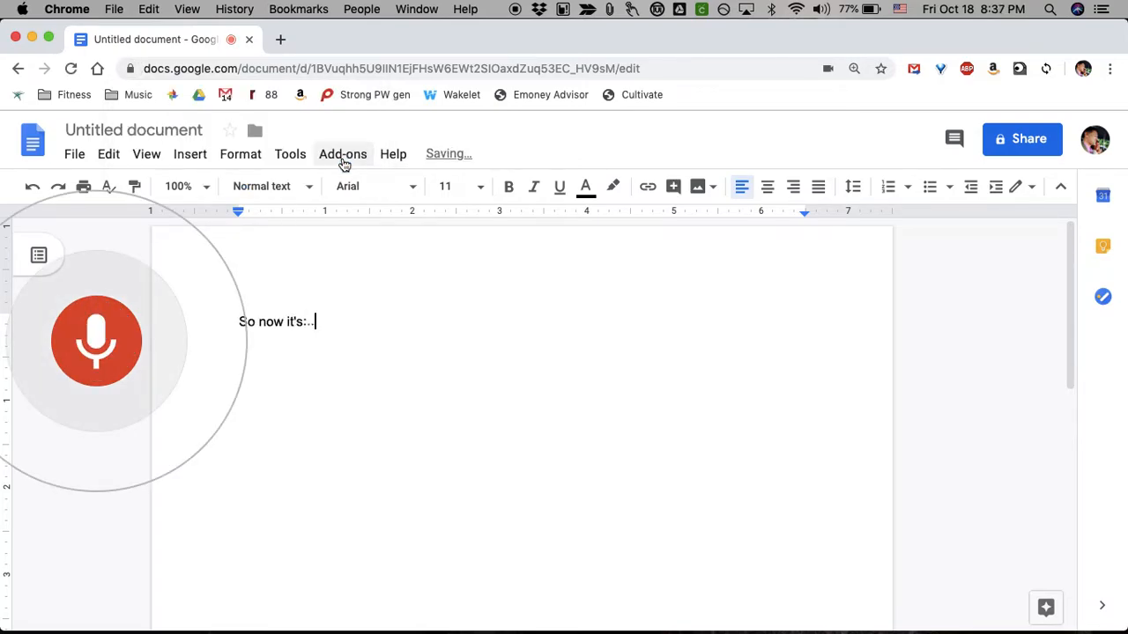
Finish dictating the first paragraph ending "that I want to try." and start a new paragraph.
{"action": "type", "text": "actually listening to what I'm"}
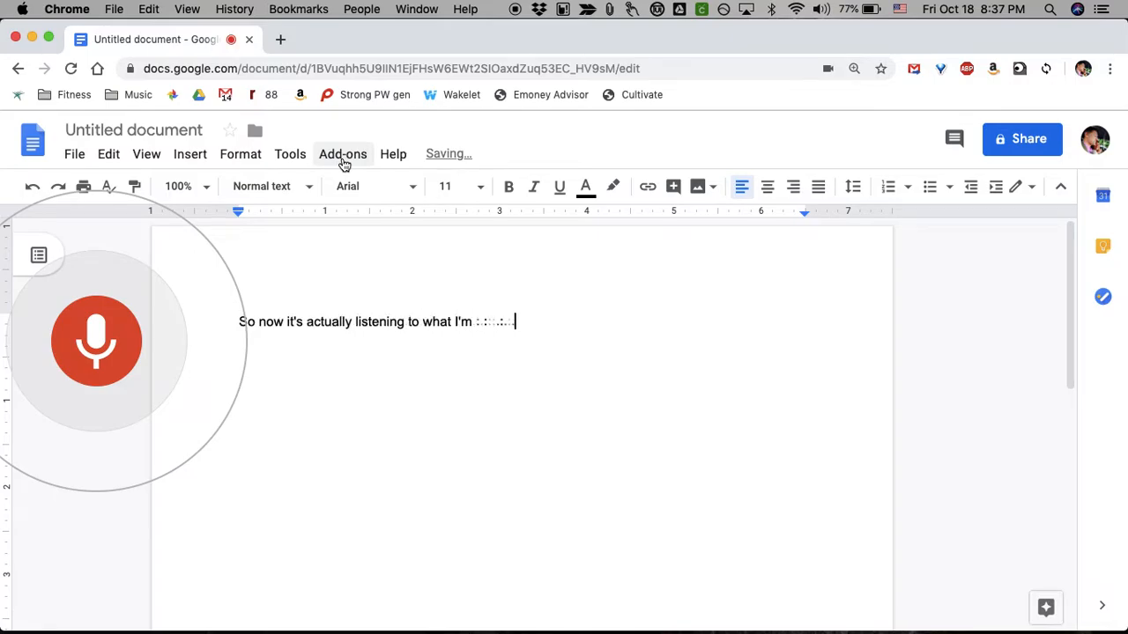
{"action": "type", "text": "saying."}
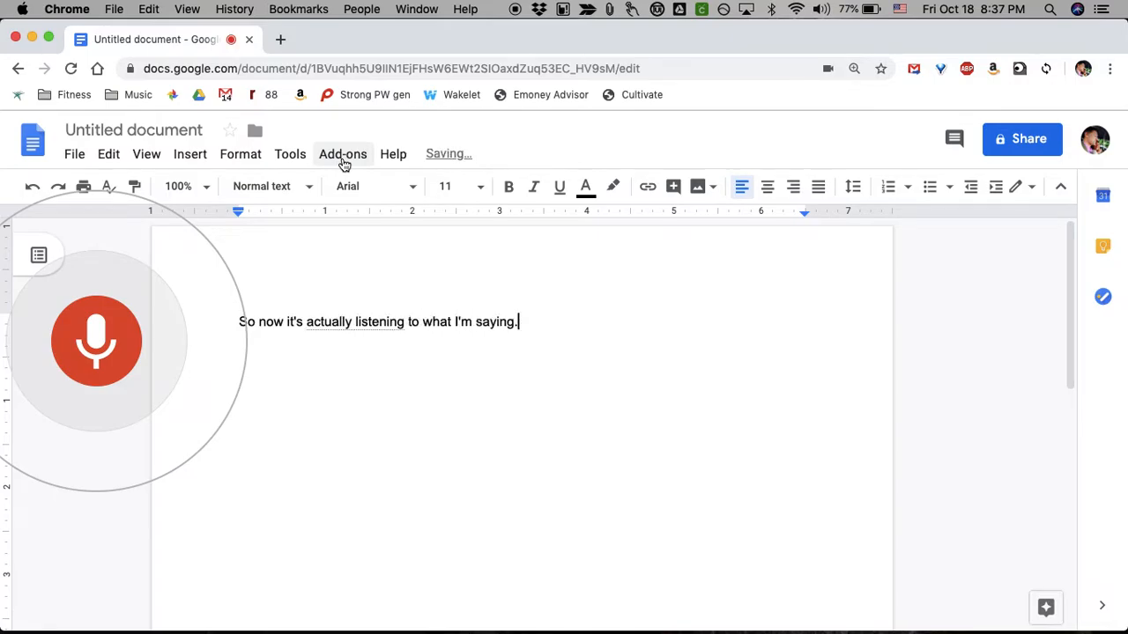
{"action": "type", "text": "And as you just"}
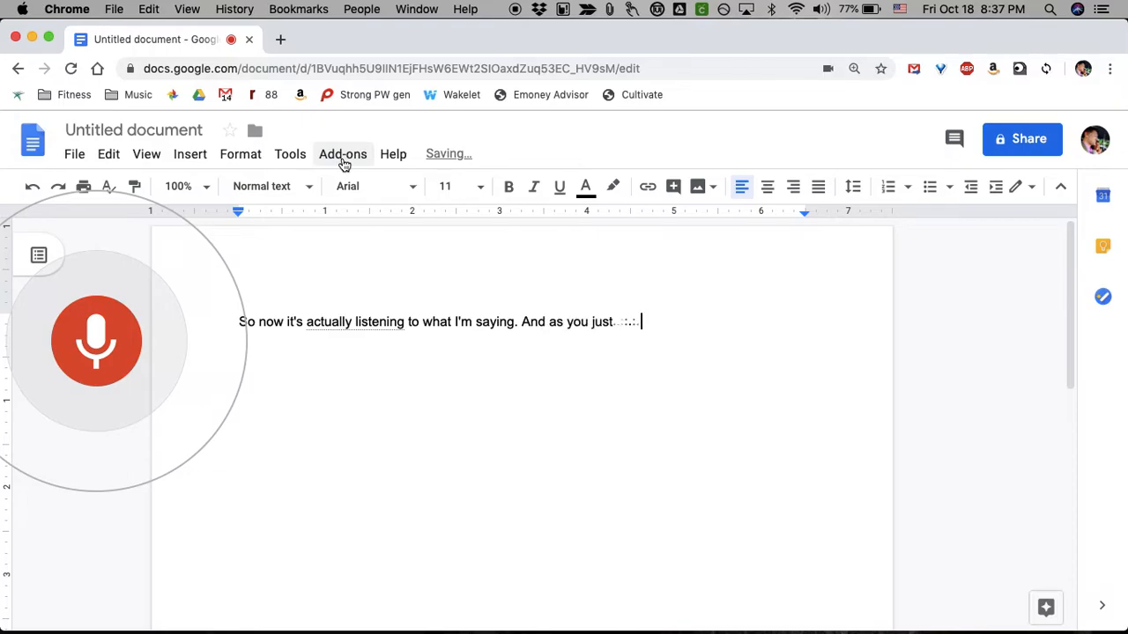
{"action": "type", "text": "saw or heard rather, I can also"}
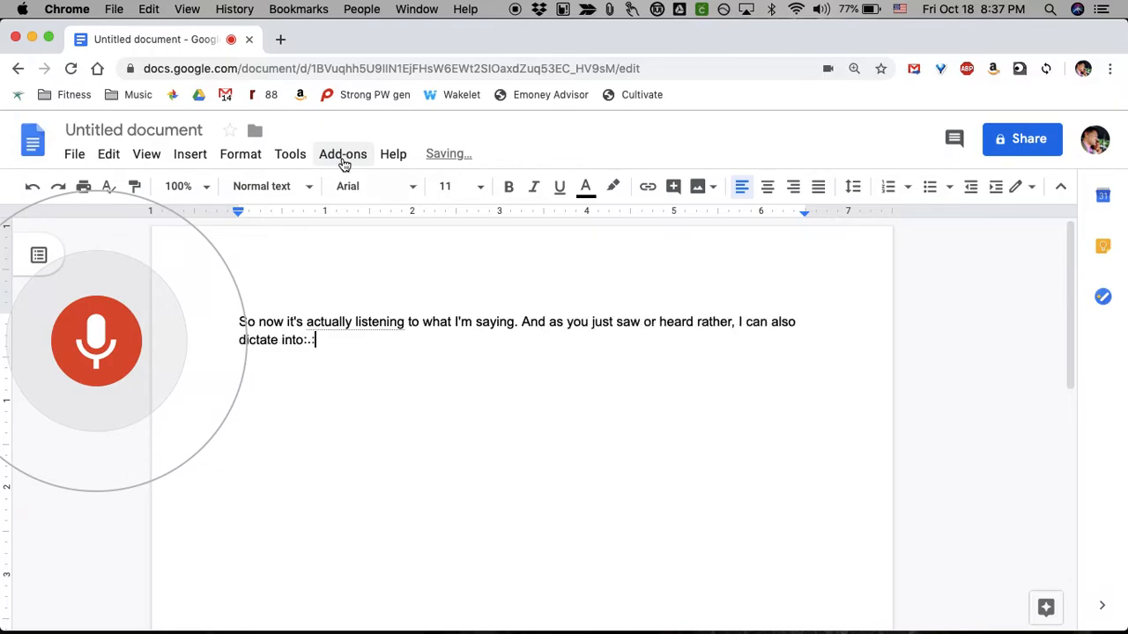
{"action": "type", "text": "it what punctuation."}
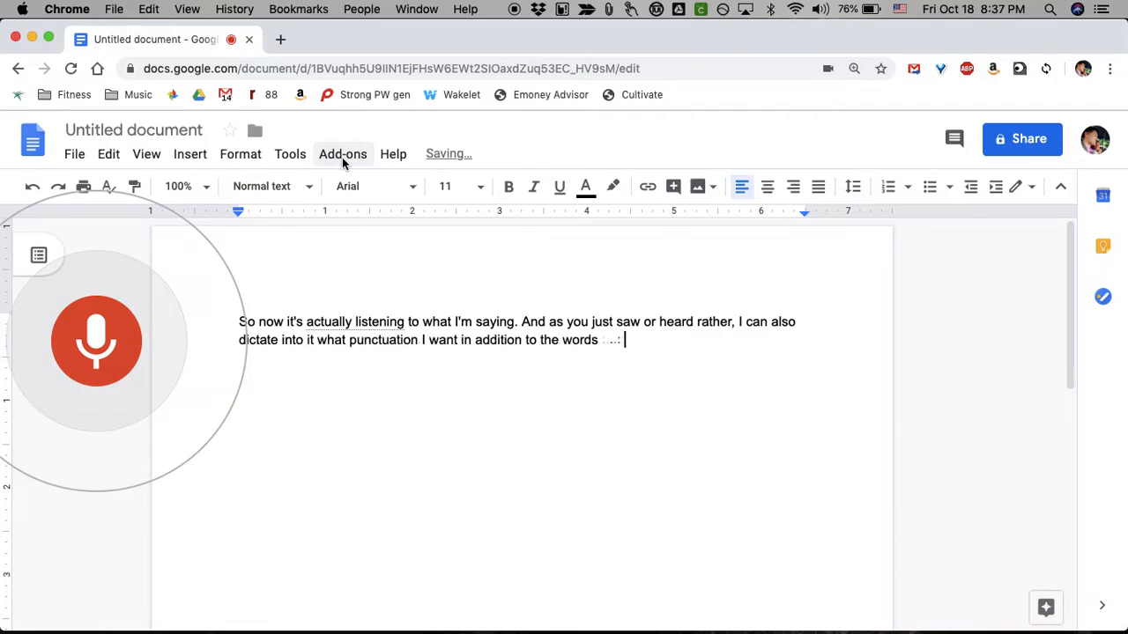
{"action": "type", "text": "that I want to try."}
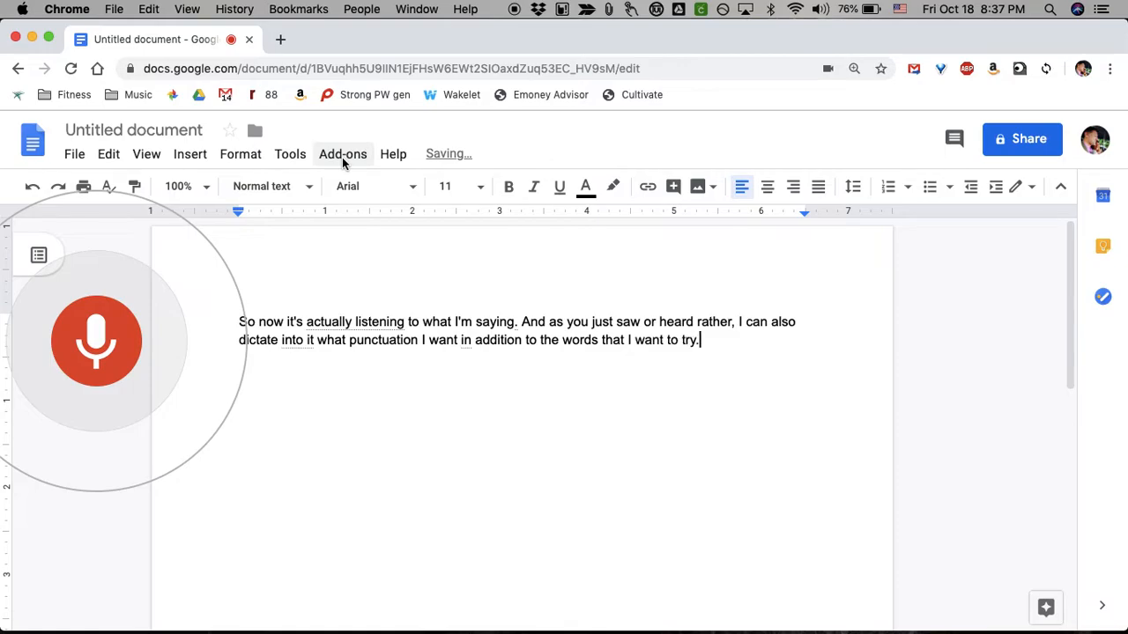
{"action": "key", "text": "enter"}
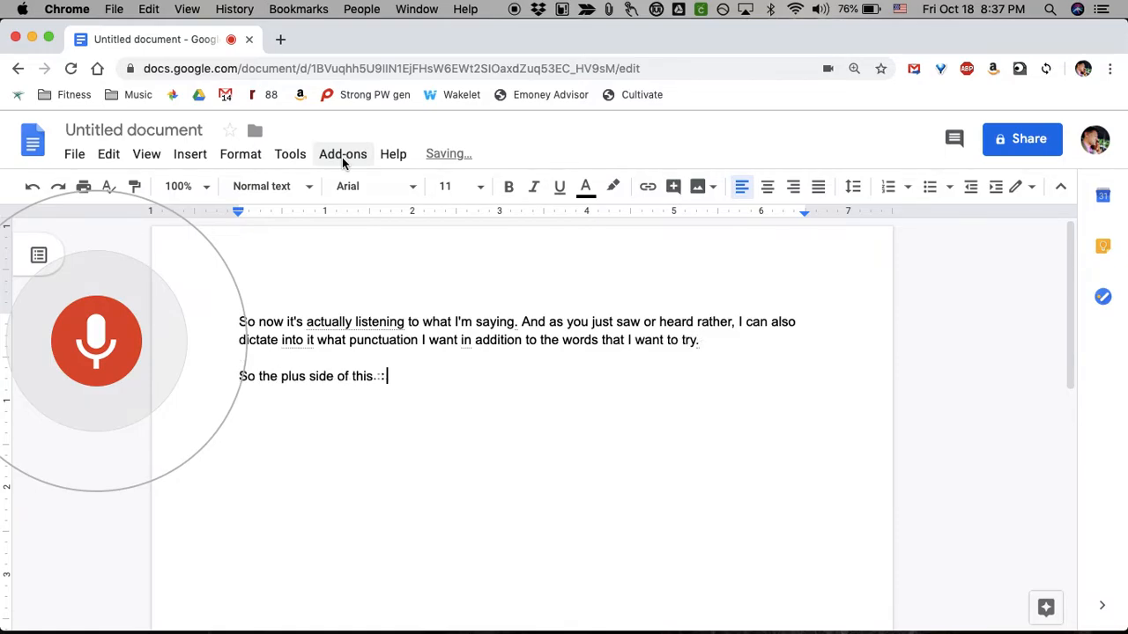
Dictate the second paragraph on voice typing benefits, ending "hearing it pretty accurately".
{"action": "type", "text": "is that if : ::"}
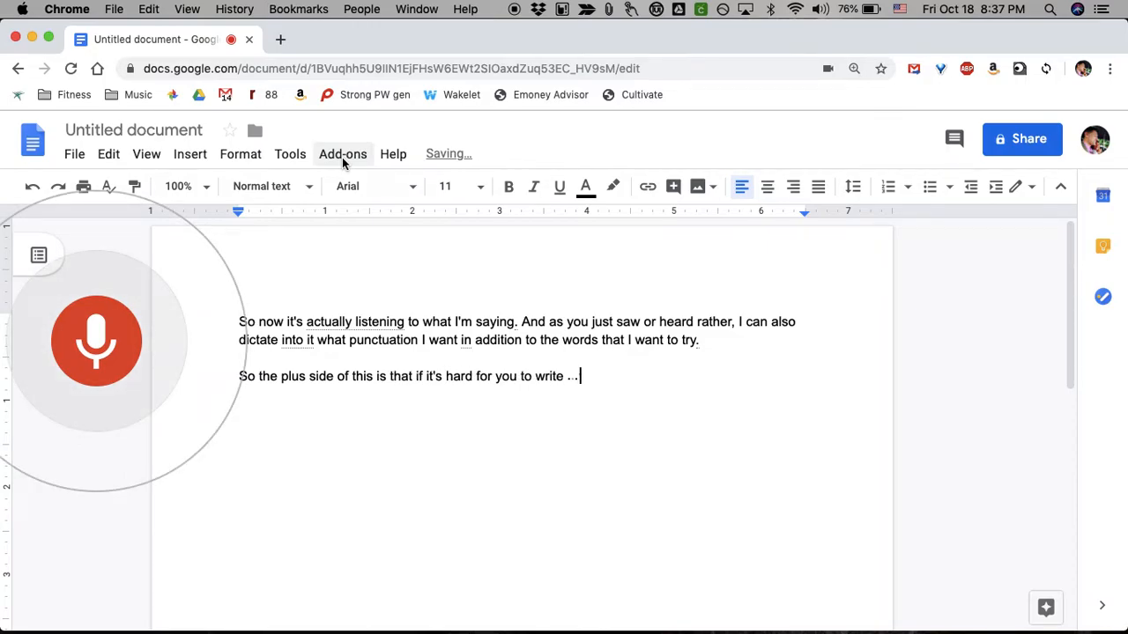
{"action": "type", "text": "or maybe you're slow Type S or maybe just"}
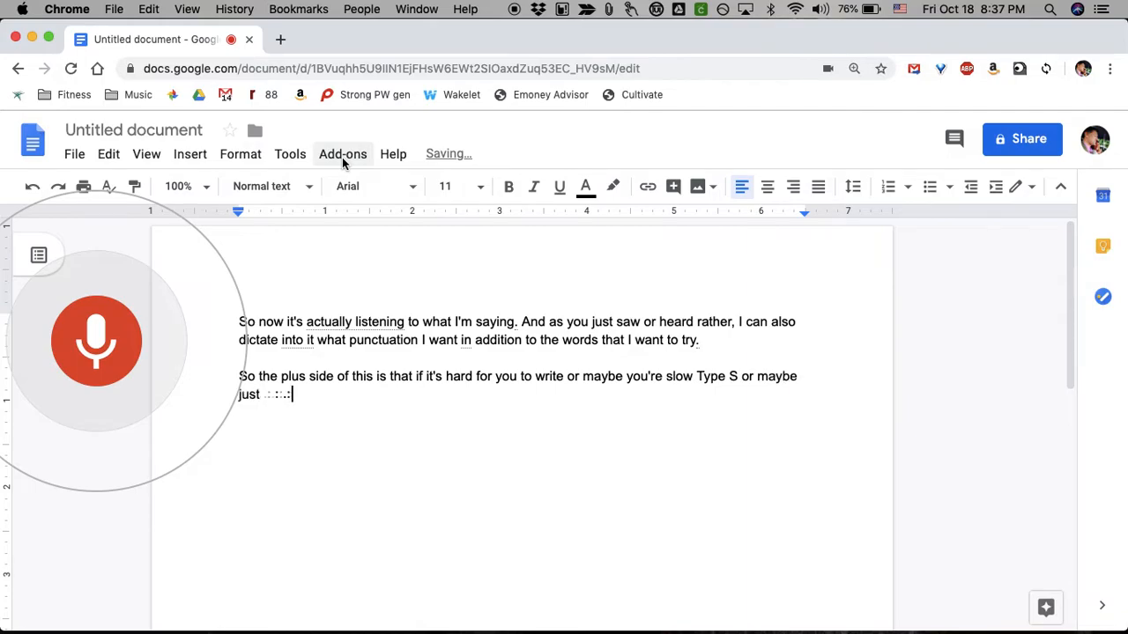
{"action": "type", "text": "don't feel like it voice"}
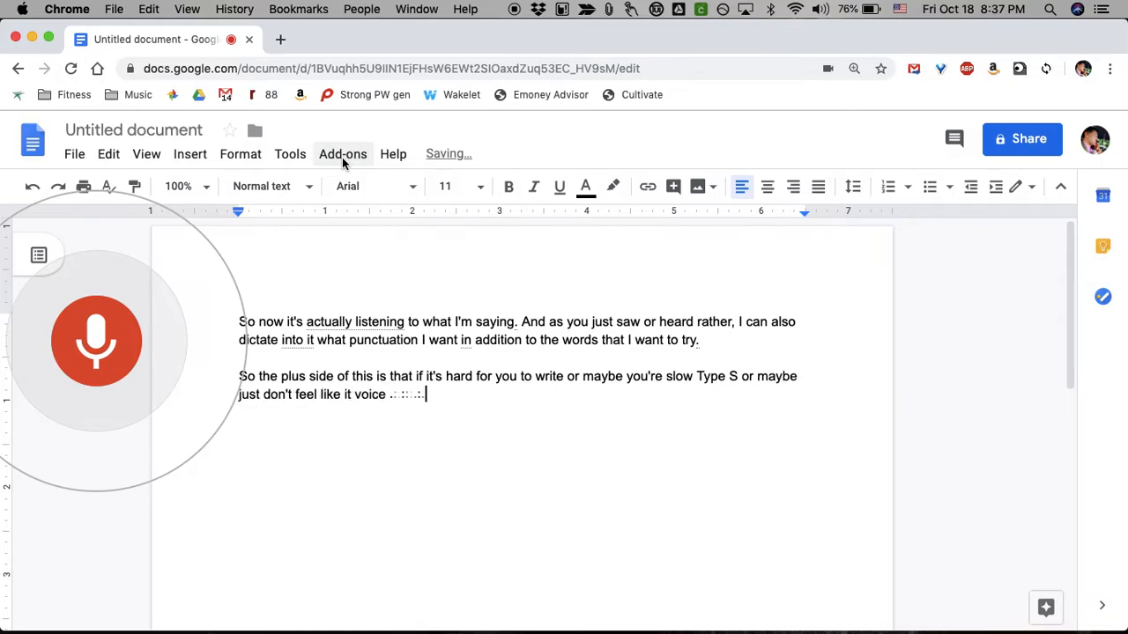
{"action": "type", "text": "typing actually does a really good"}
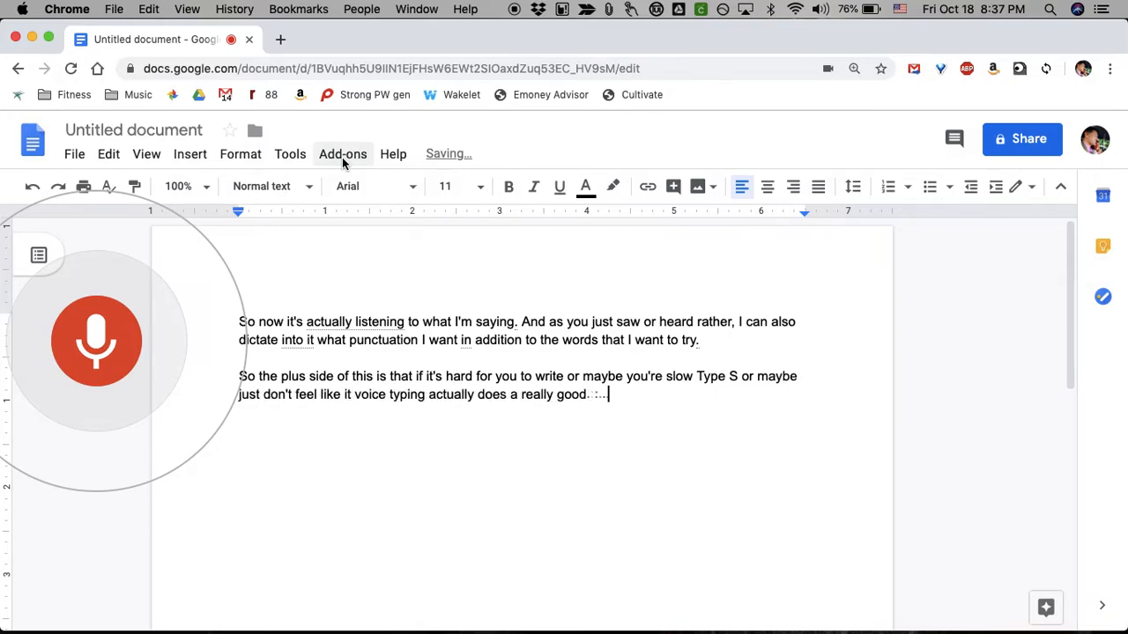
{"action": "type", "text": "job of capturing your words and doing it"}
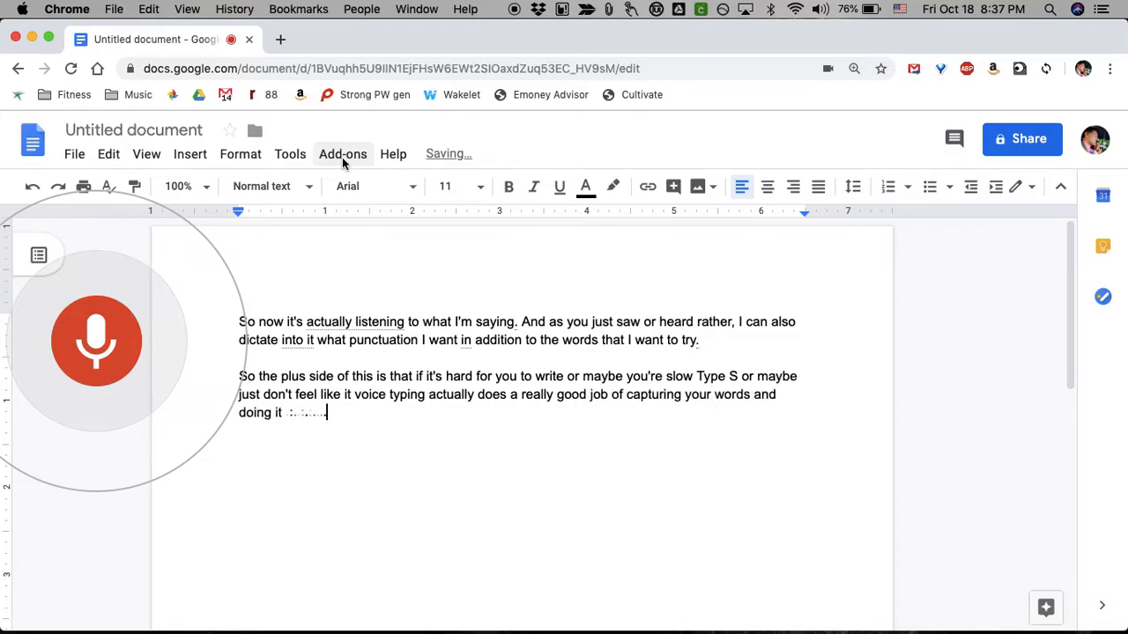
{"action": "type", "text": "quickly and it's good if you have a lot of ideas and you just want to get them out there"}
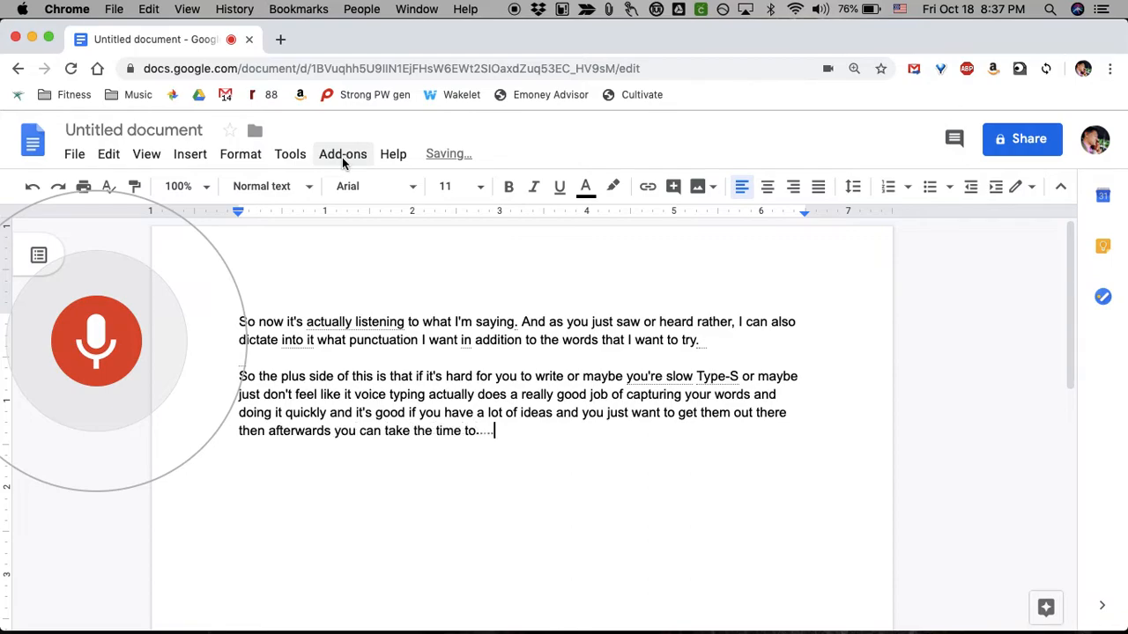
{"action": "type", "text": "go back at it spell check"}
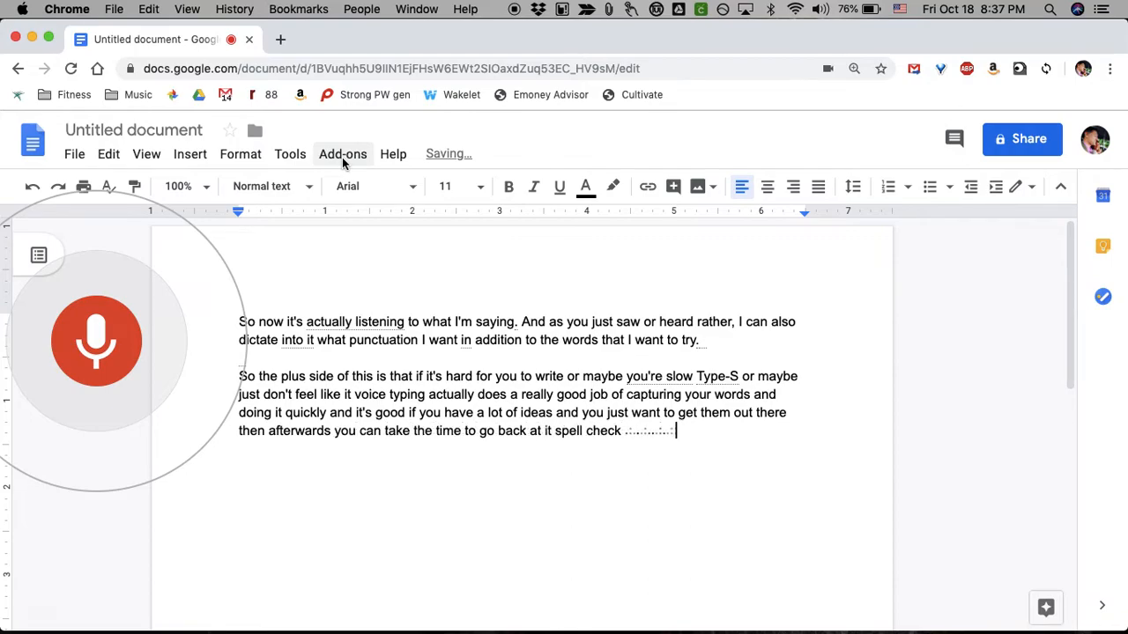
{"action": "type", "text": "change whatever you need"}
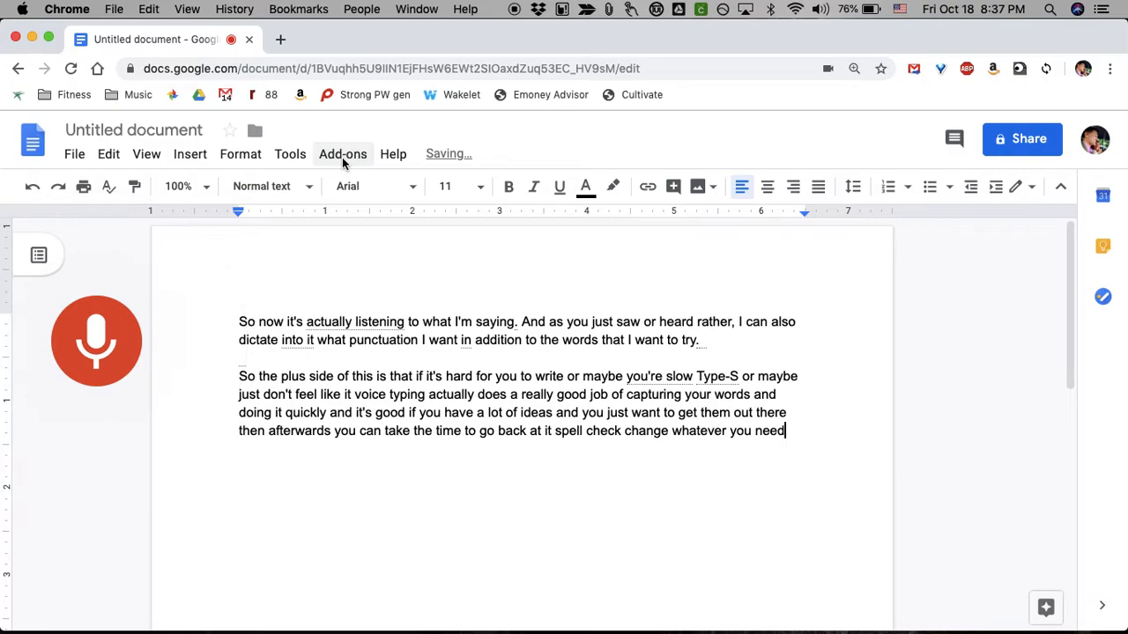
{"action": "type", "text": "and you don't have to worry about the actual getting of the ideas"}
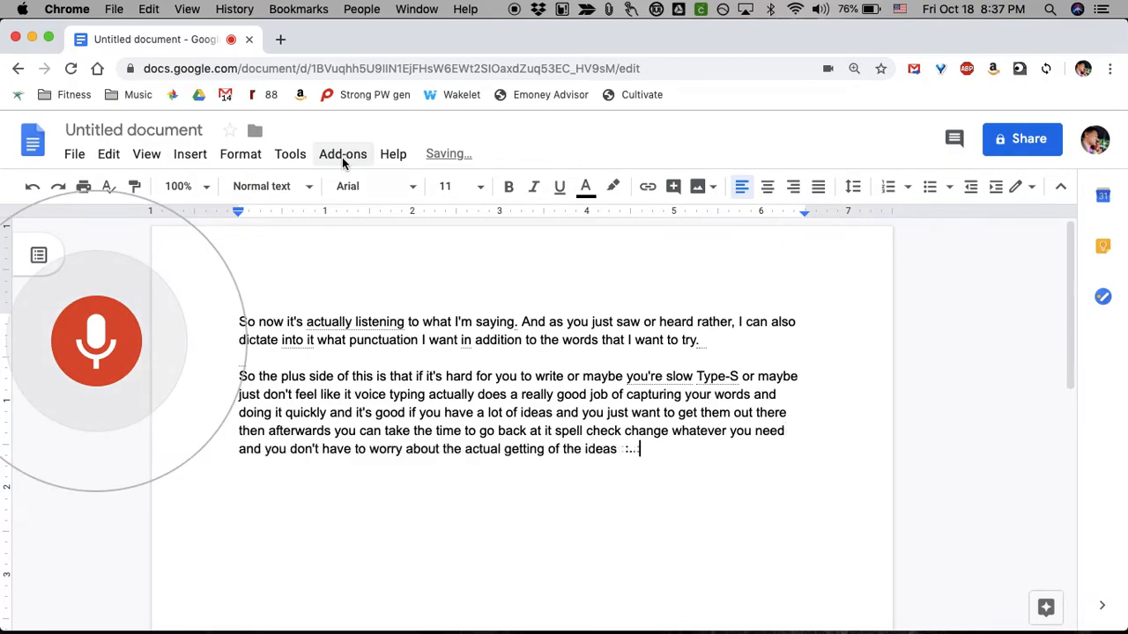
{"action": "type", "text": "out on the page it's very"}
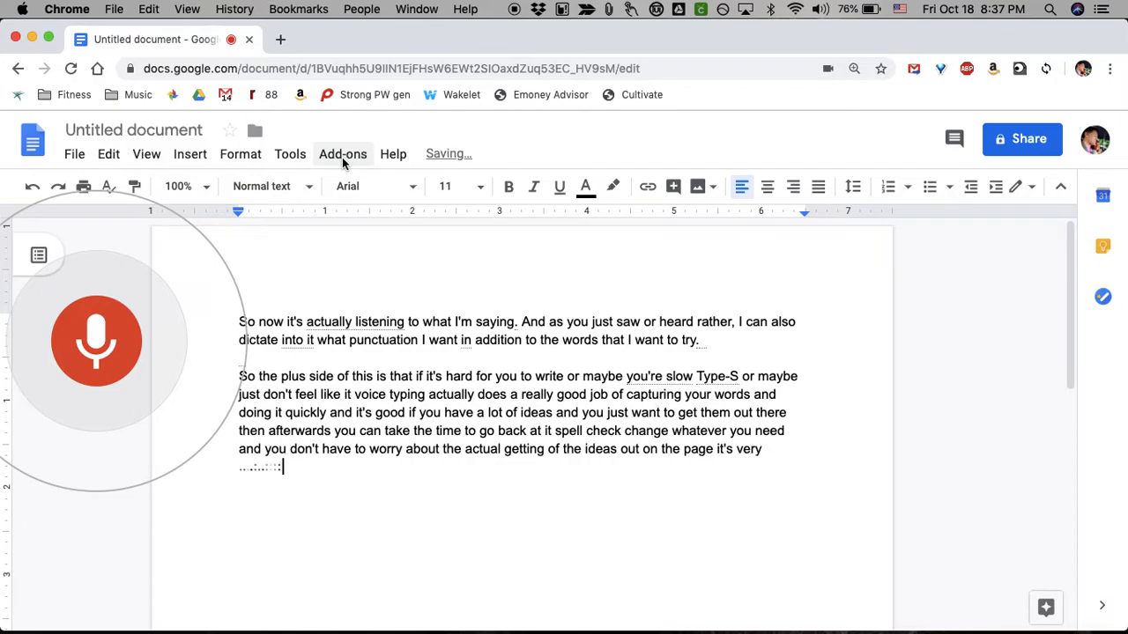
{"action": "type", "text": "smooth and very quick. Google actually does a really good"}
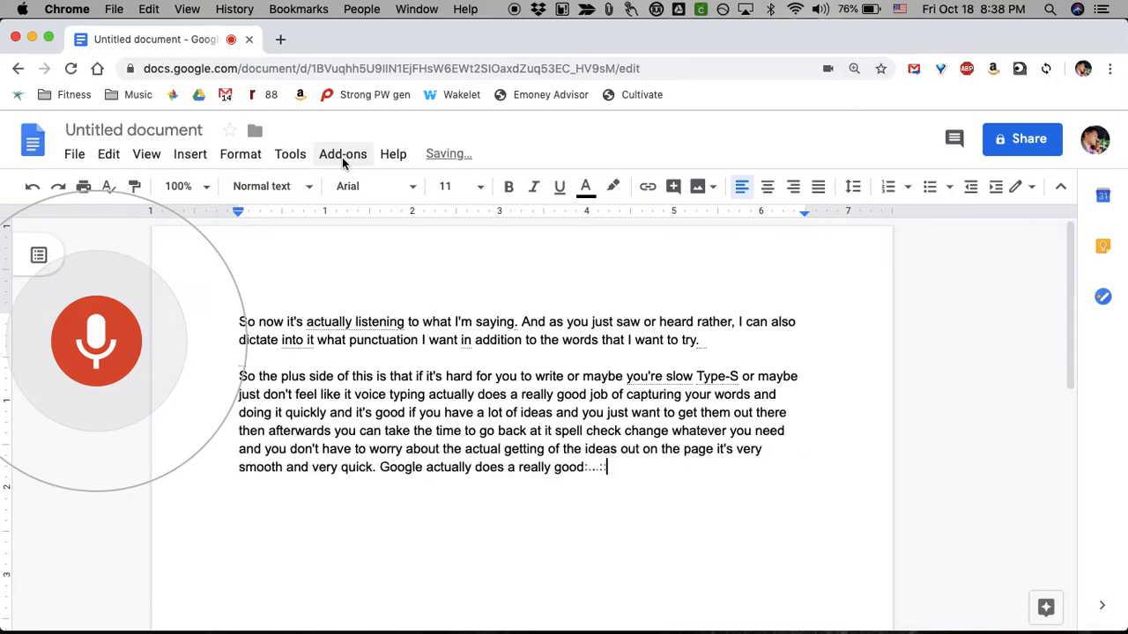
{"action": "type", "text": "job overall if not"}
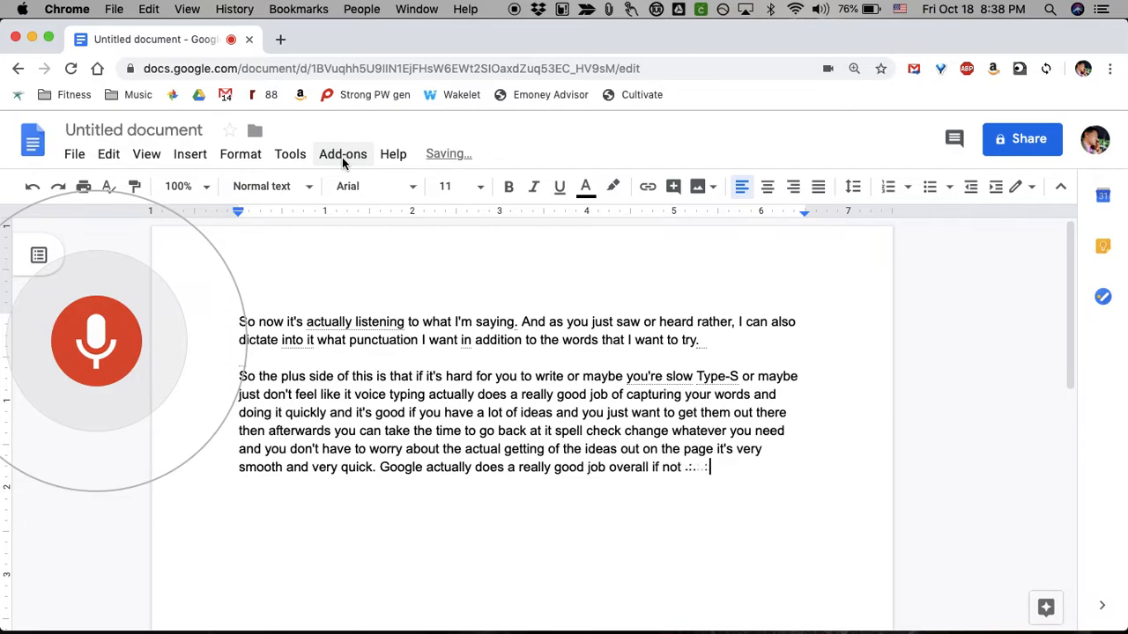
{"action": "type", "text": "only hearing the words but hearing"}
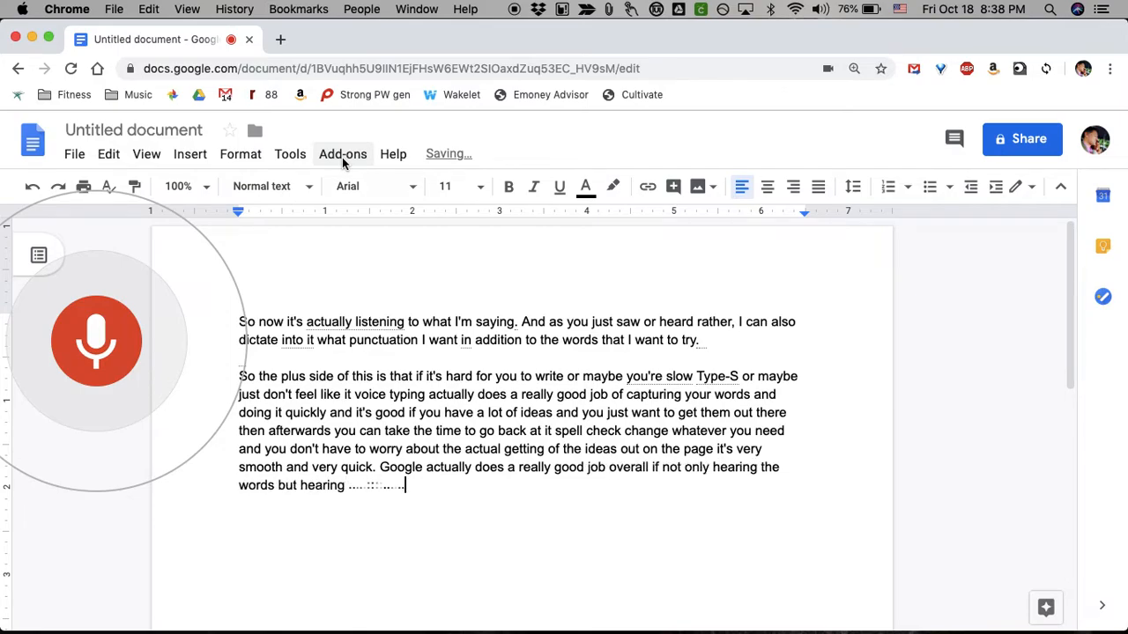
{"action": "type", "text": "it pretty accurately."}
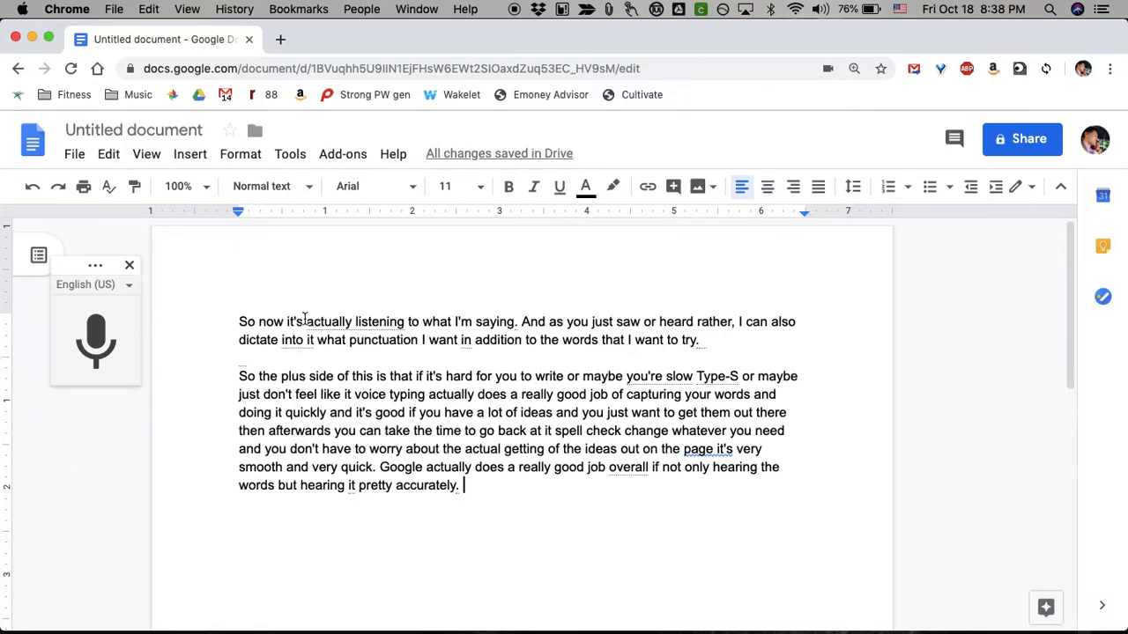
{"action": "mouse_move", "coordinate": [408, 333]}
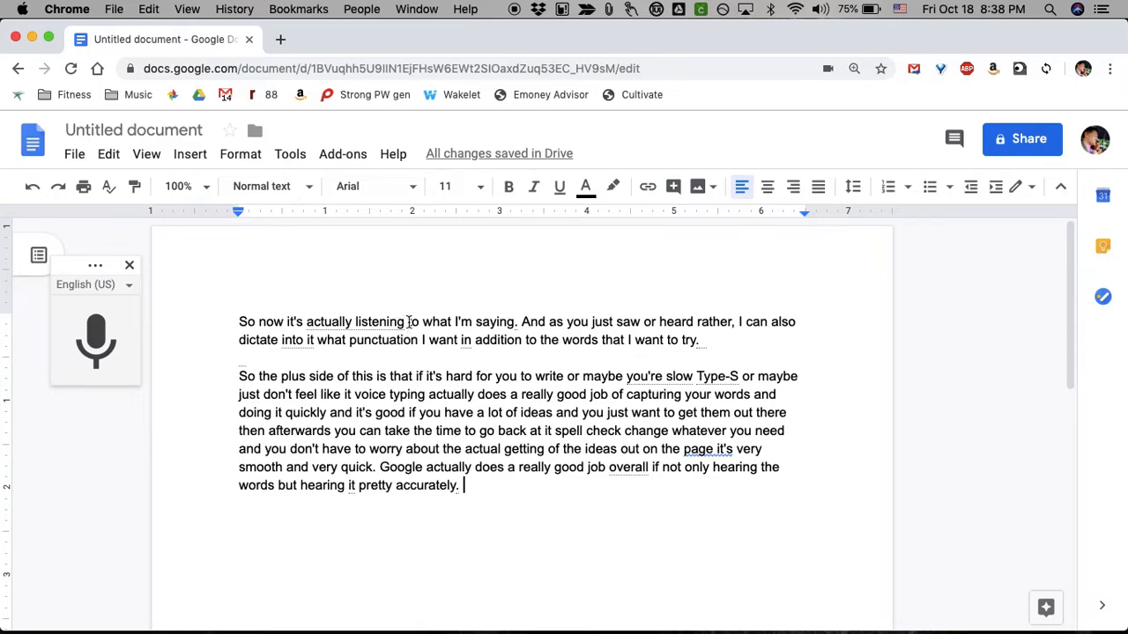
{"action": "mouse_move", "coordinate": [289, 339]}
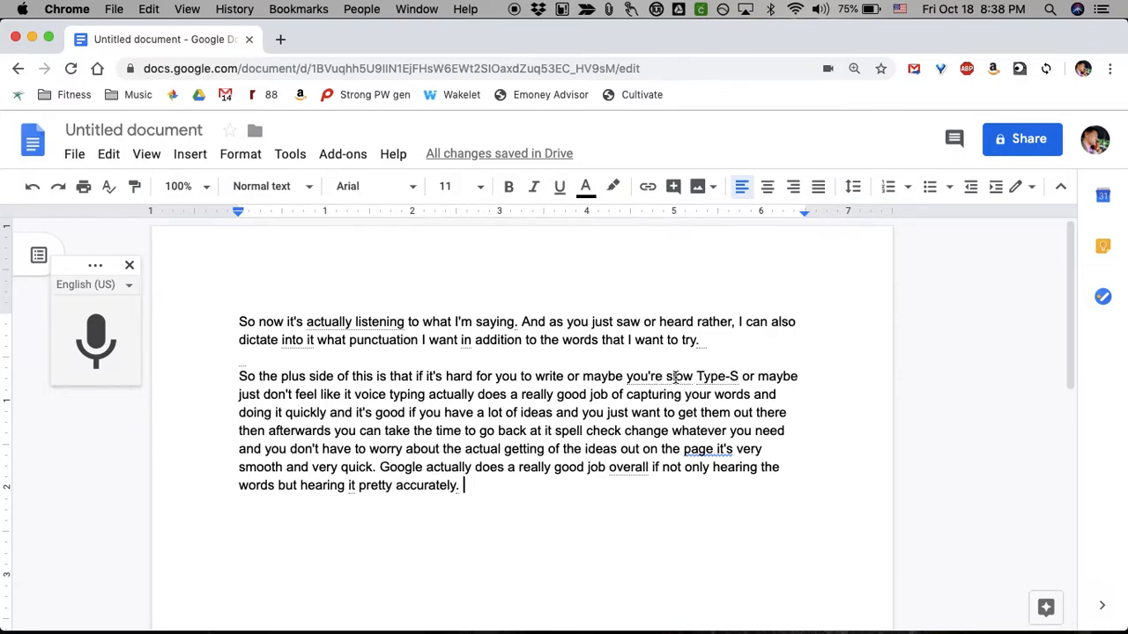
Accept the grammar fix and replace the misheard "Type-S" with "typist".
{"action": "right_click", "coordinate": [678, 376]}
{"action": "type", "text": "a "}
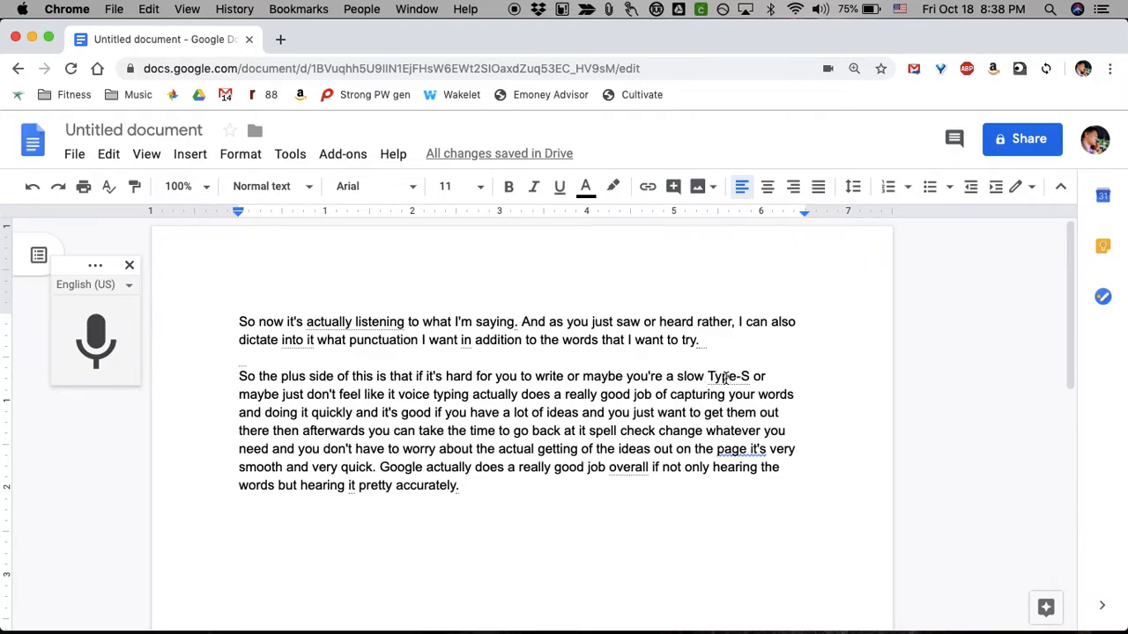
{"action": "right_click", "coordinate": [727, 376]}
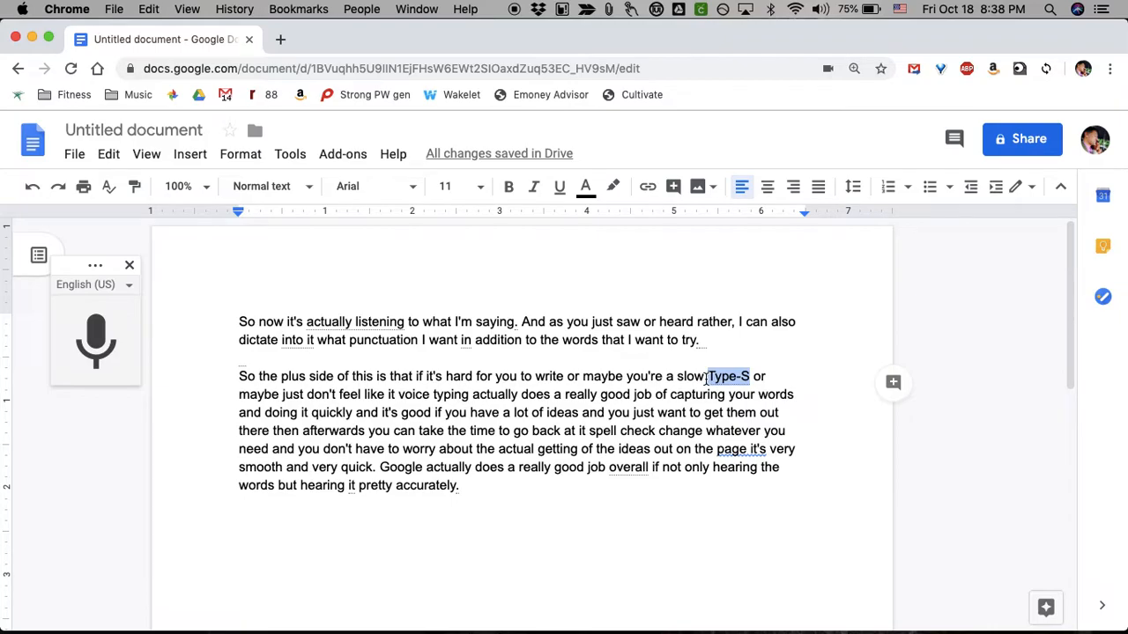
{"action": "type", "text": "typist"}
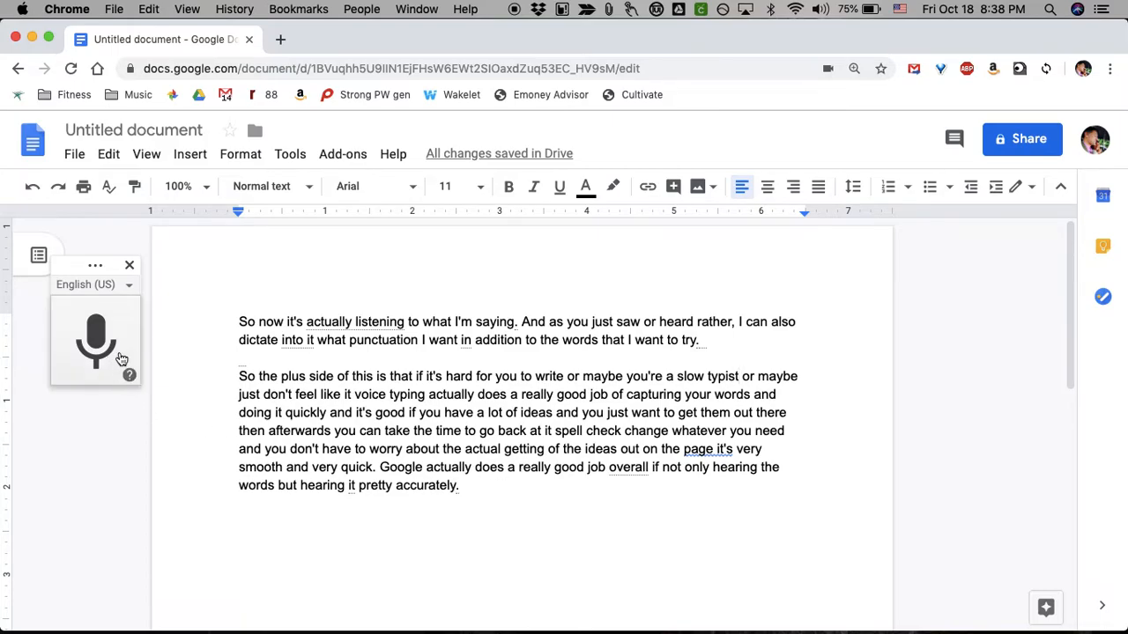
Bring up voice typing help and browse punctuation phrases down to the "Select text" commands.
{"action": "left_click", "coordinate": [128, 374]}
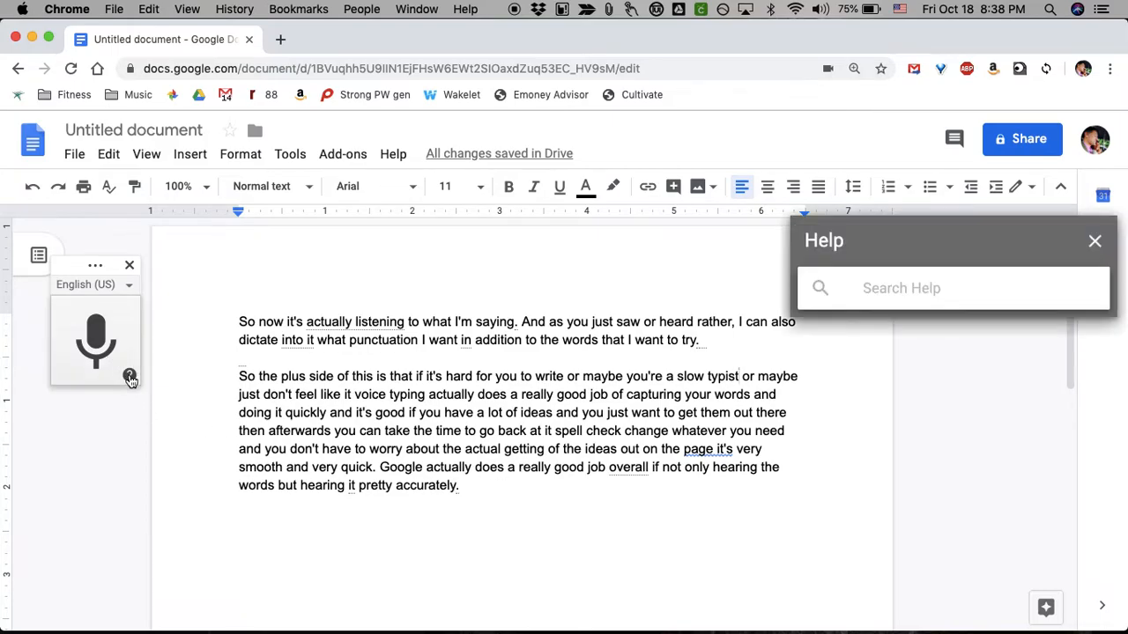
{"action": "left_click", "coordinate": [893, 289]}
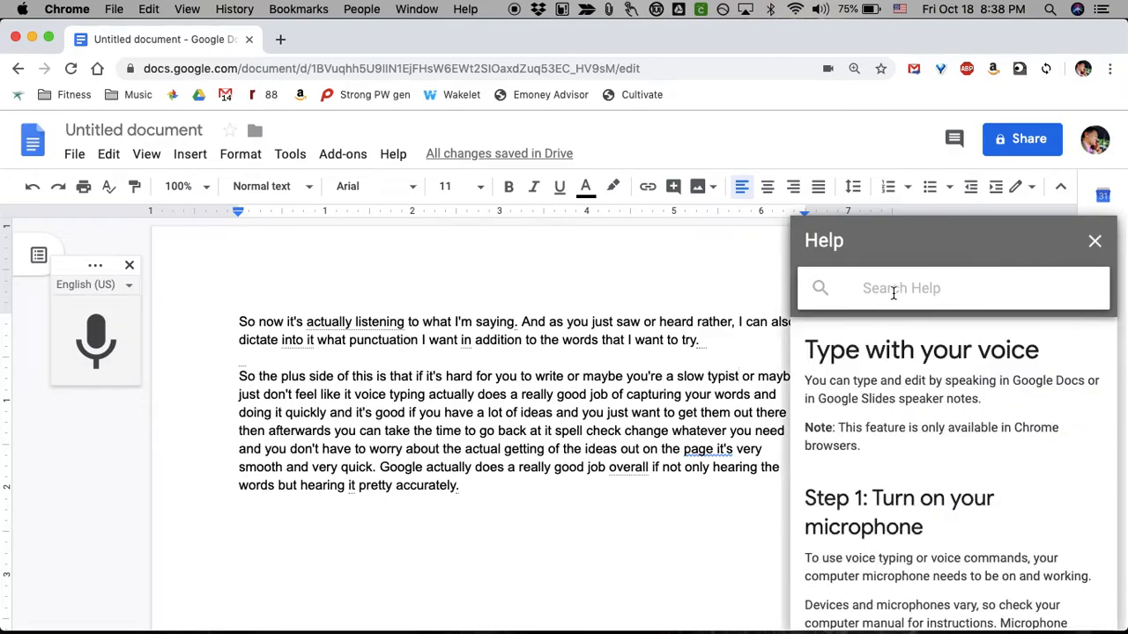
{"action": "mouse_move", "coordinate": [903, 405]}
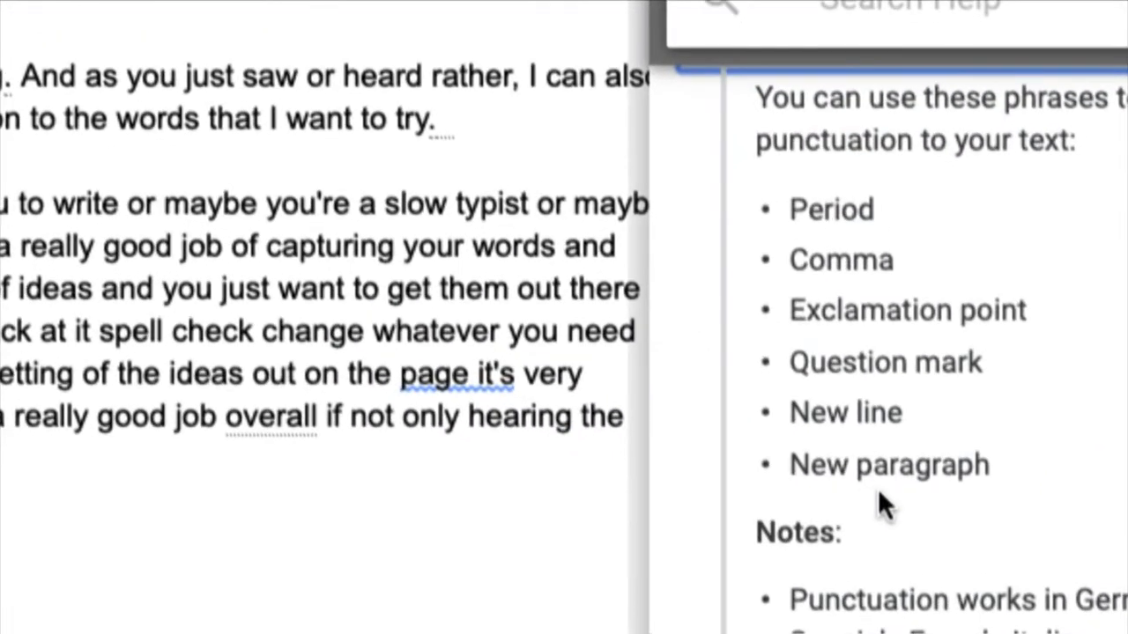
{"action": "scroll", "scroll_direction": "down", "scroll_amount": 3}
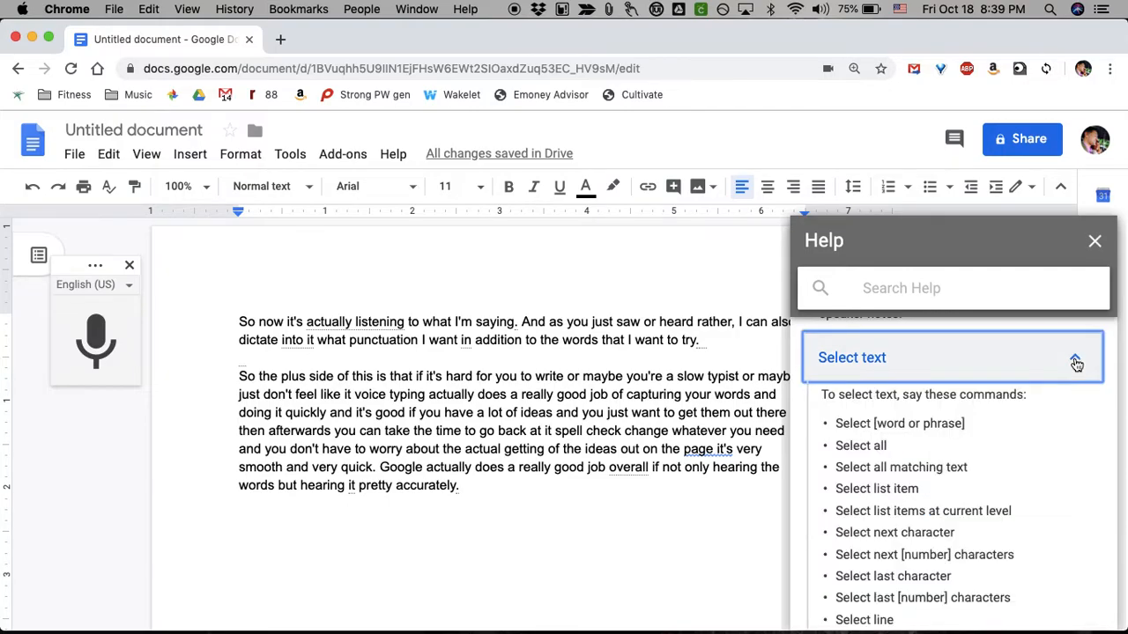
Collapse "Select text", read the "Edit your document" voice commands, then close Help.
{"action": "left_click", "coordinate": [1075, 357]}
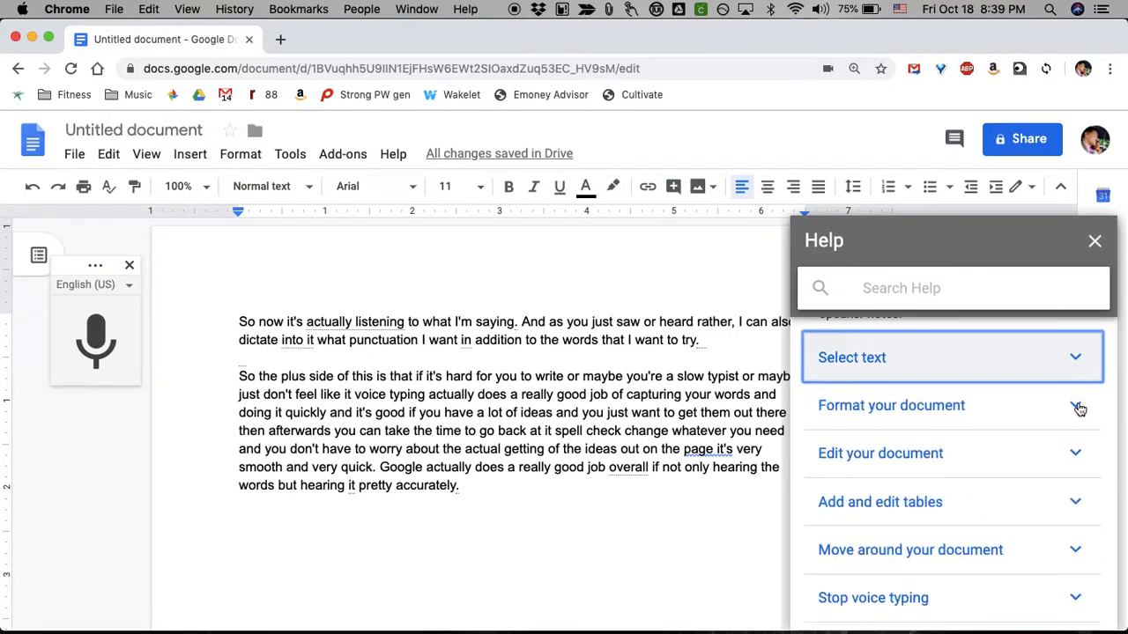
{"action": "left_click", "coordinate": [891, 406]}
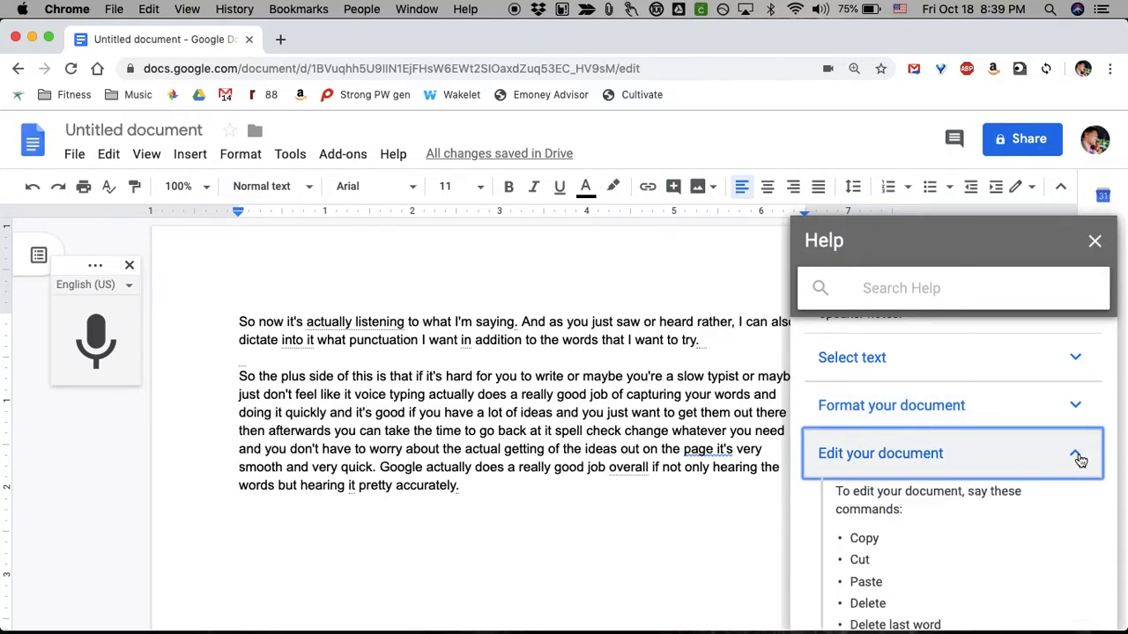
{"action": "scroll", "scroll_direction": "down", "scroll_amount": 3}
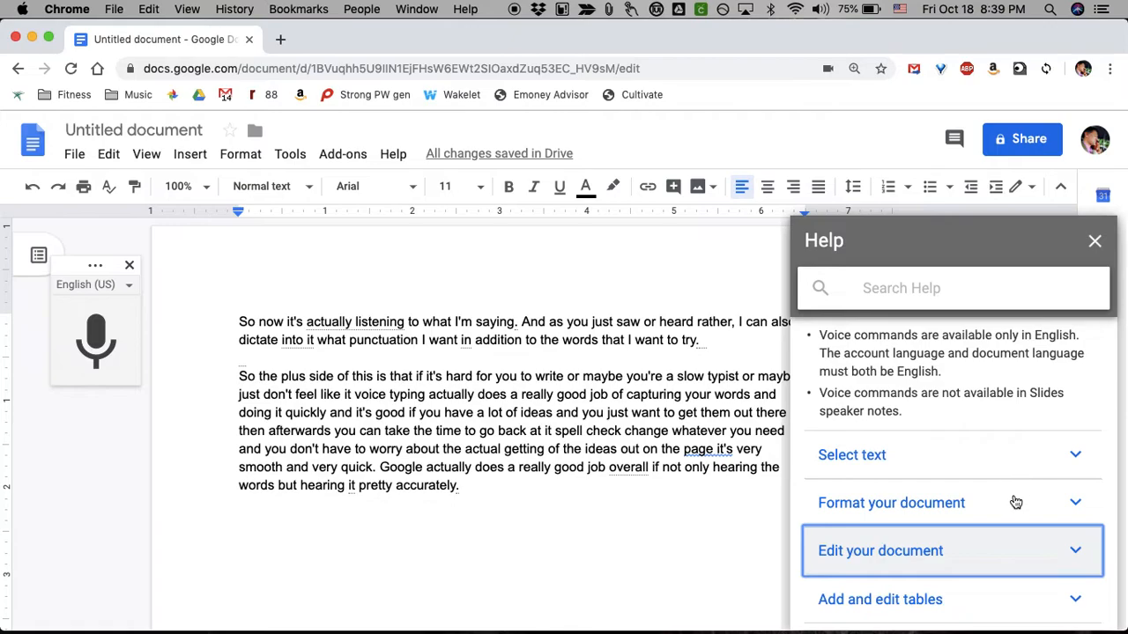
{"action": "mouse_move", "coordinate": [926, 563]}
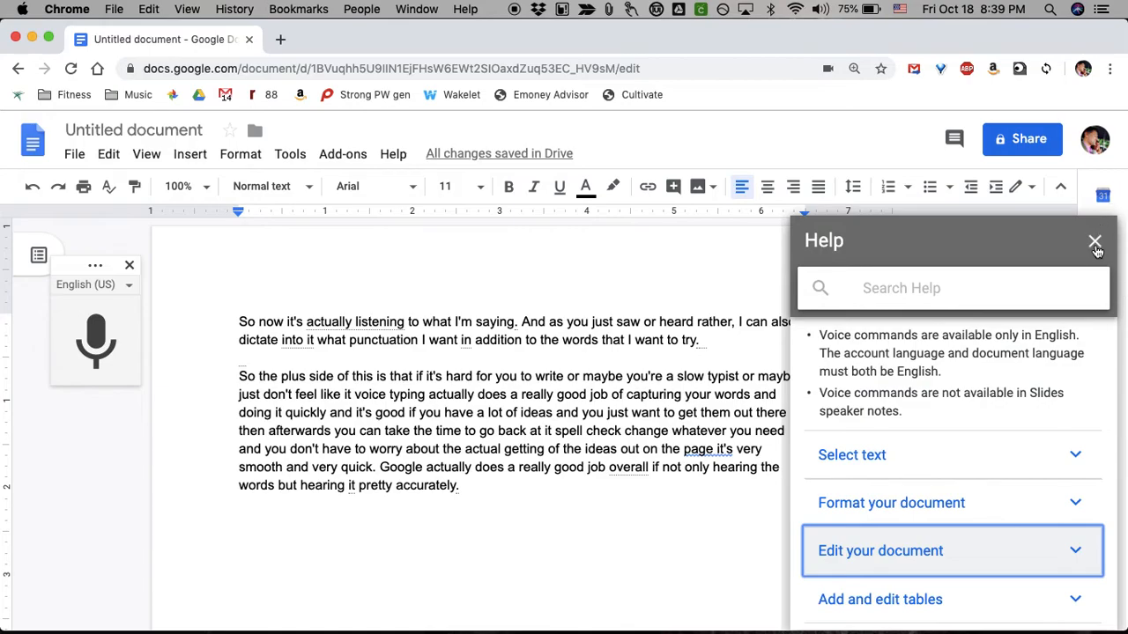
{"action": "left_click", "coordinate": [1094, 241]}
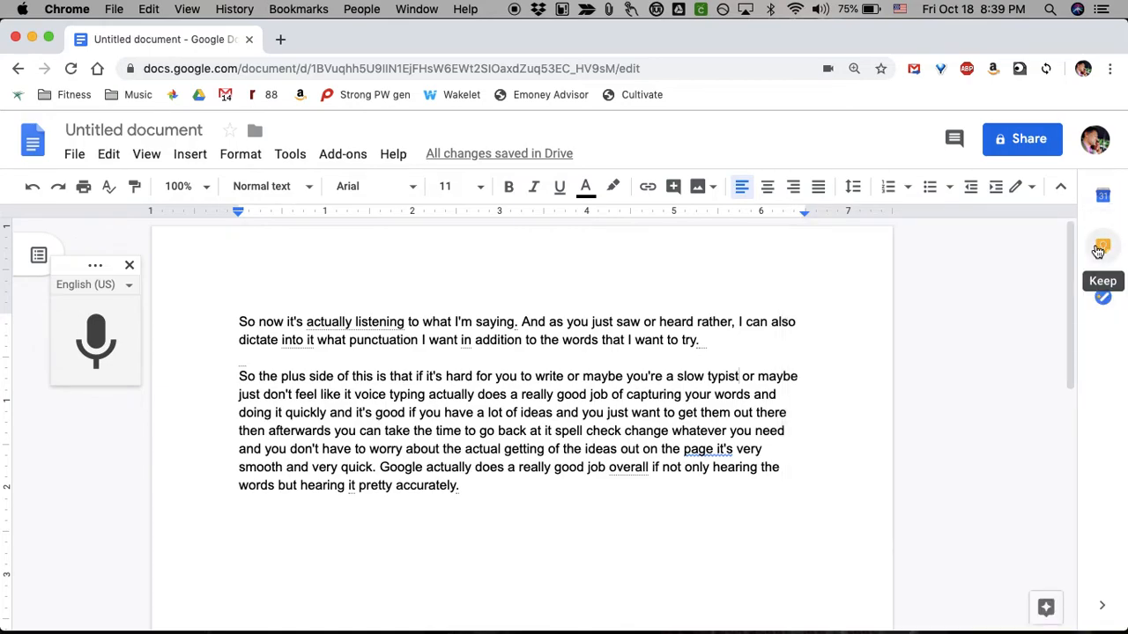